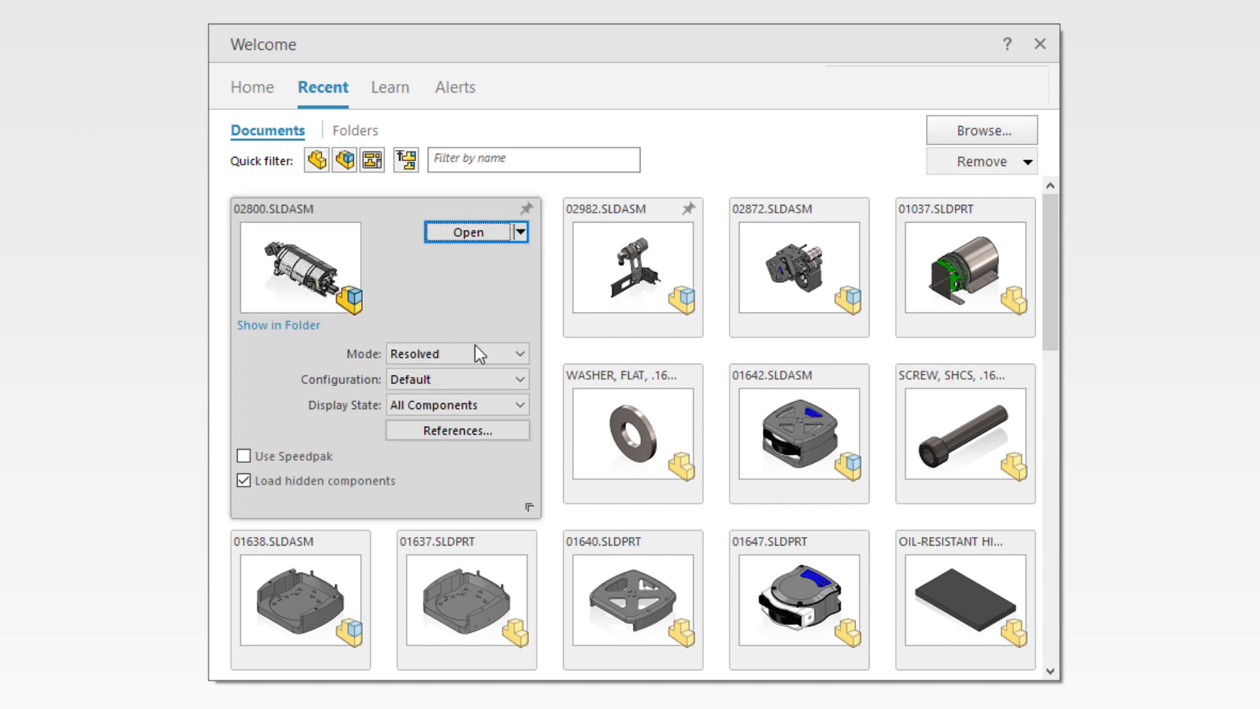
Load the recent 02800.SLDASM in Lightweight mode with its Default configuration.
click(425, 353)
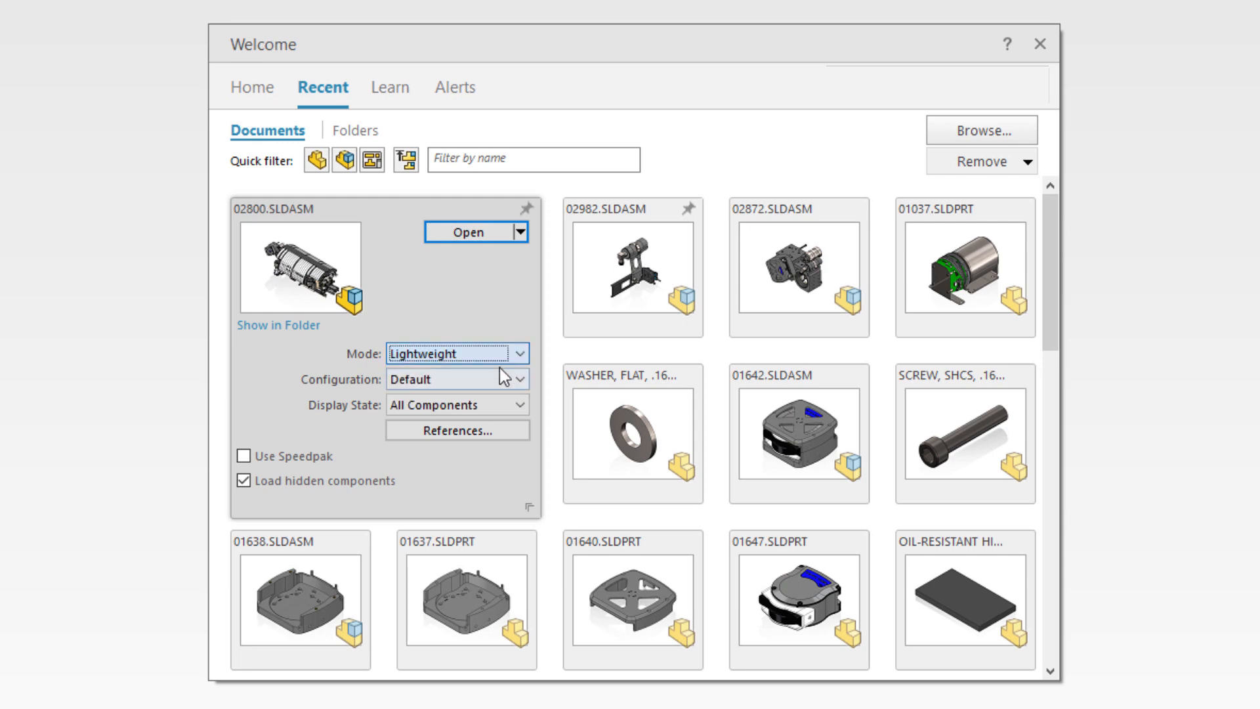
click(469, 231)
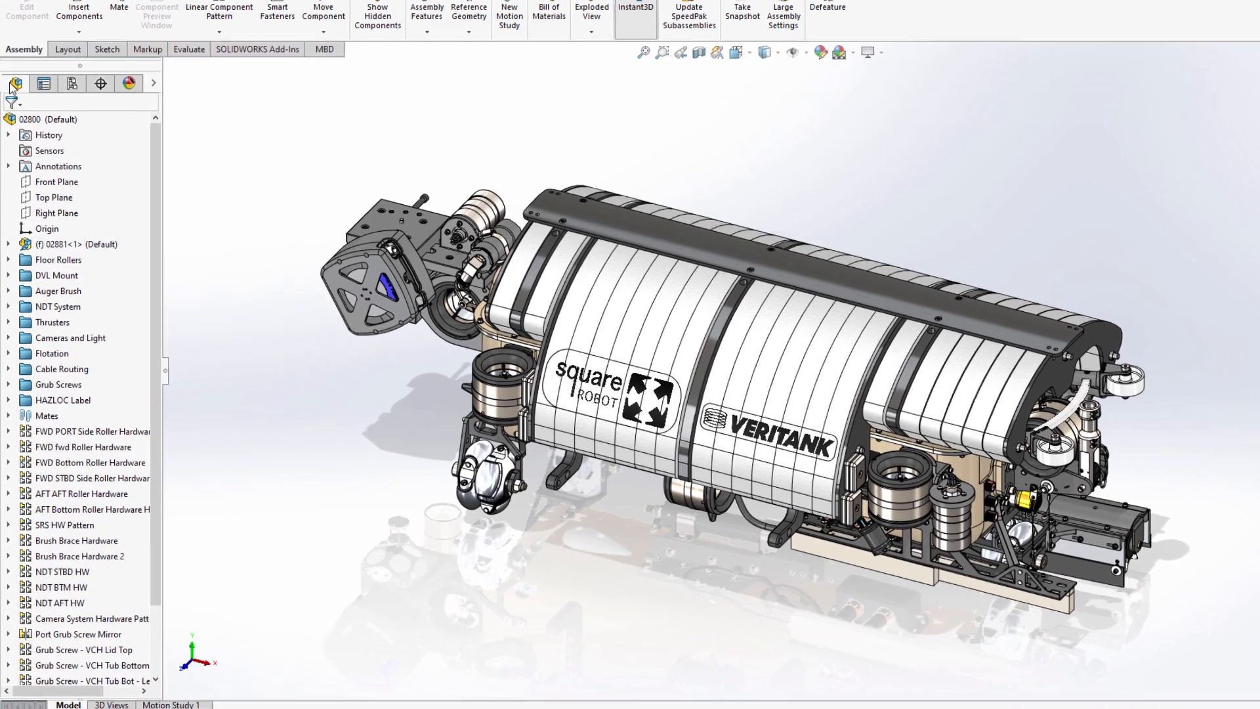
Expand Auger Brush and Brushroll down to the 02856 subassembly and bring up its actions.
click(7, 291)
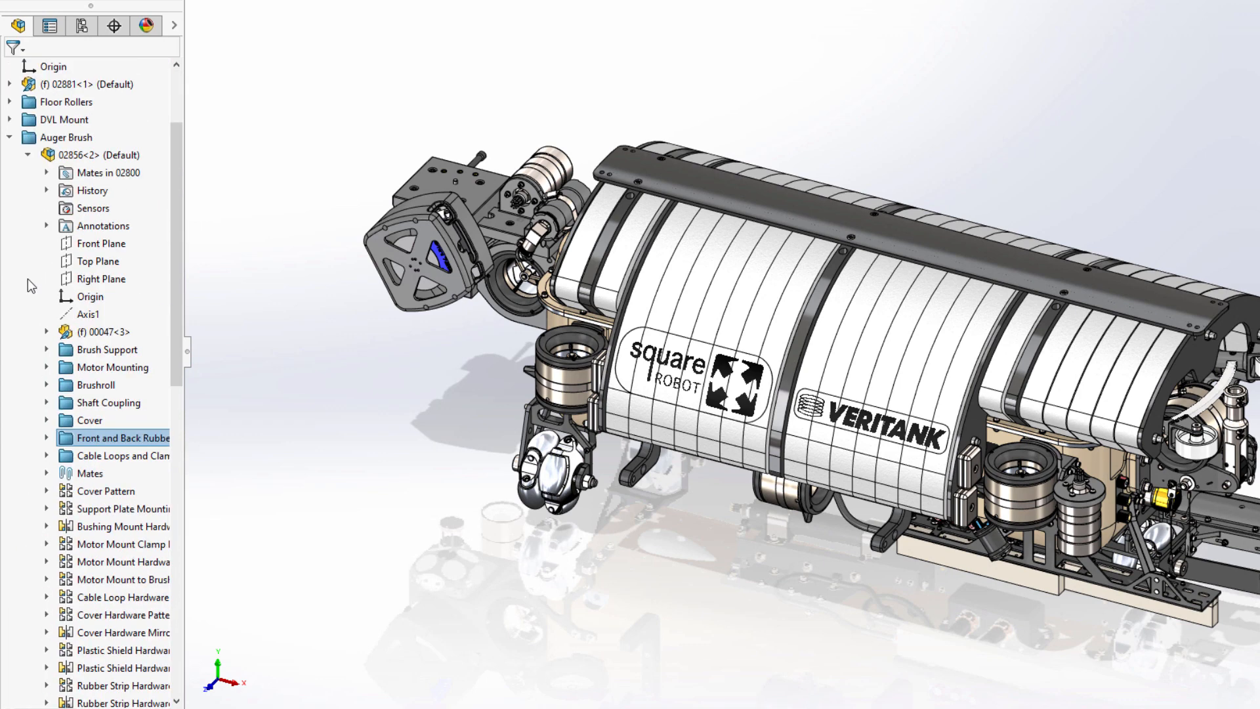
click(47, 386)
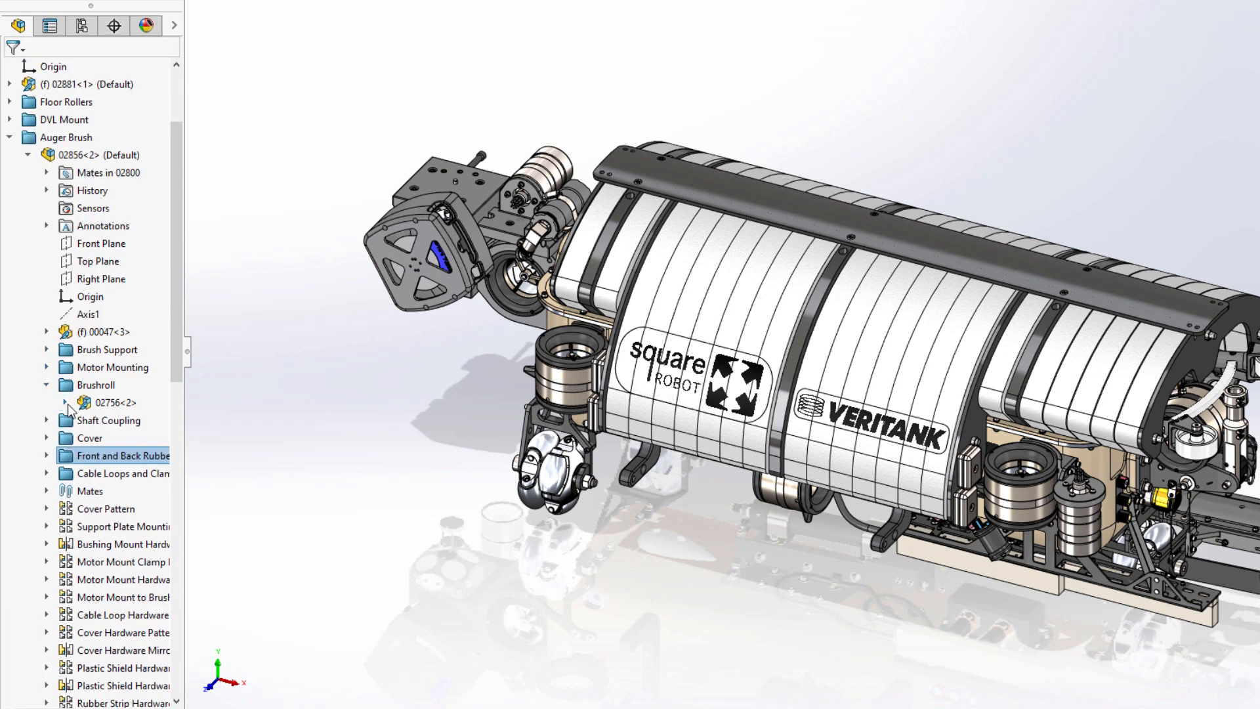
click(63, 403)
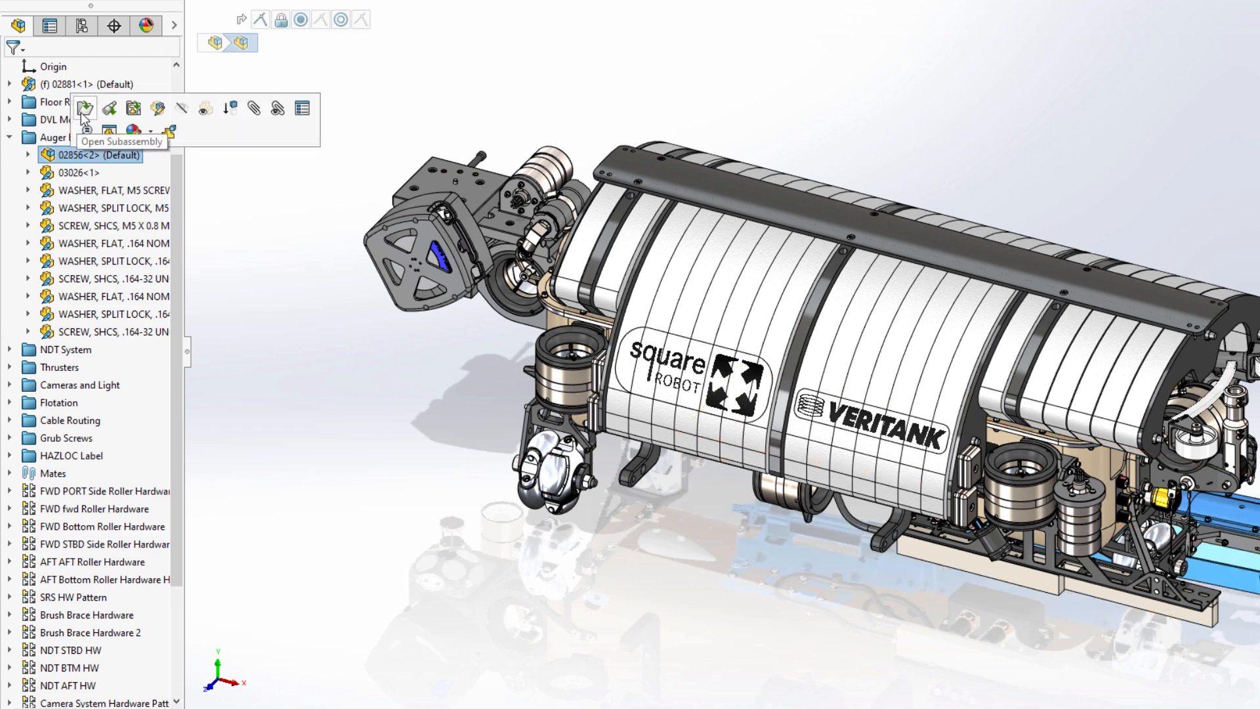
Open 02856 on its own and look inside its Brushroll folder and 02756 component.
click(83, 109)
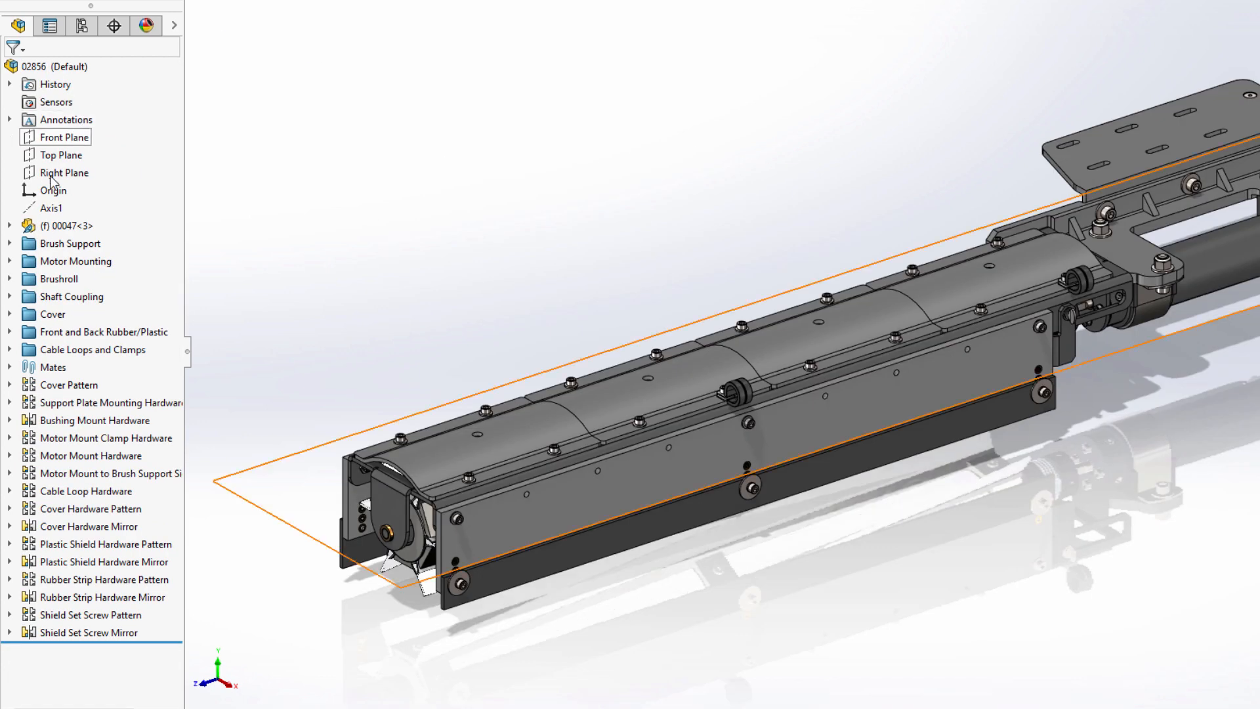
click(9, 279)
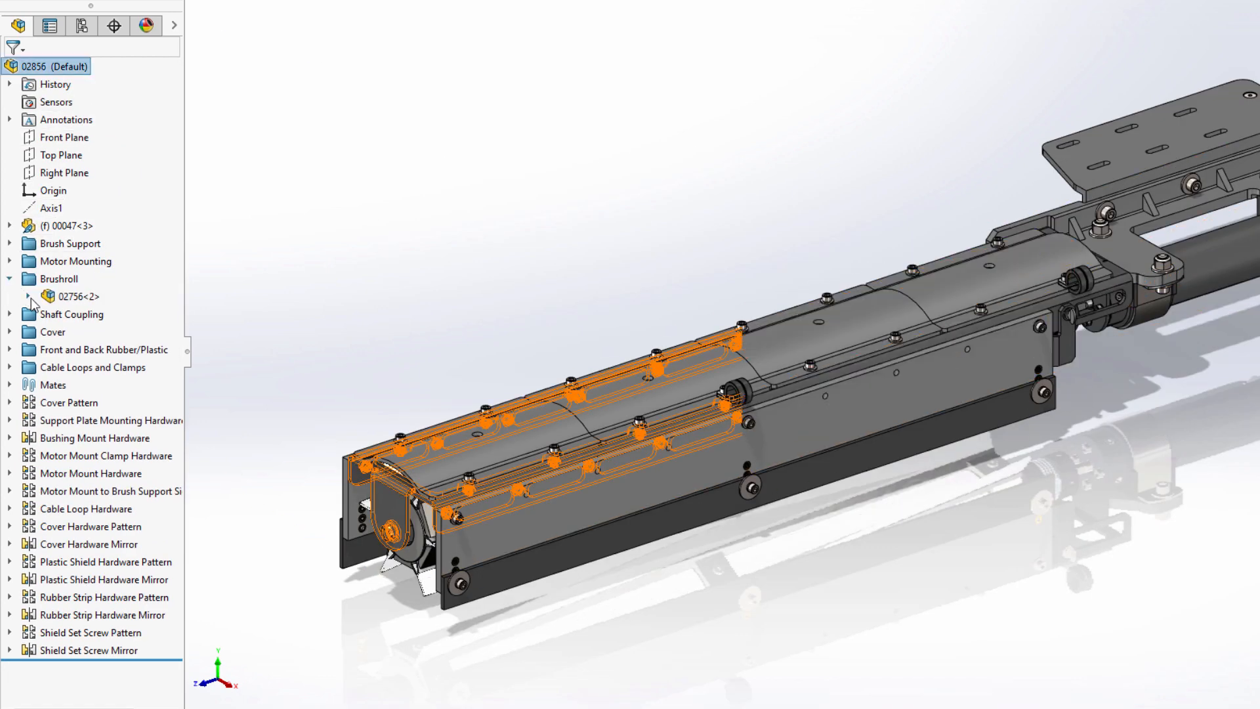
click(26, 296)
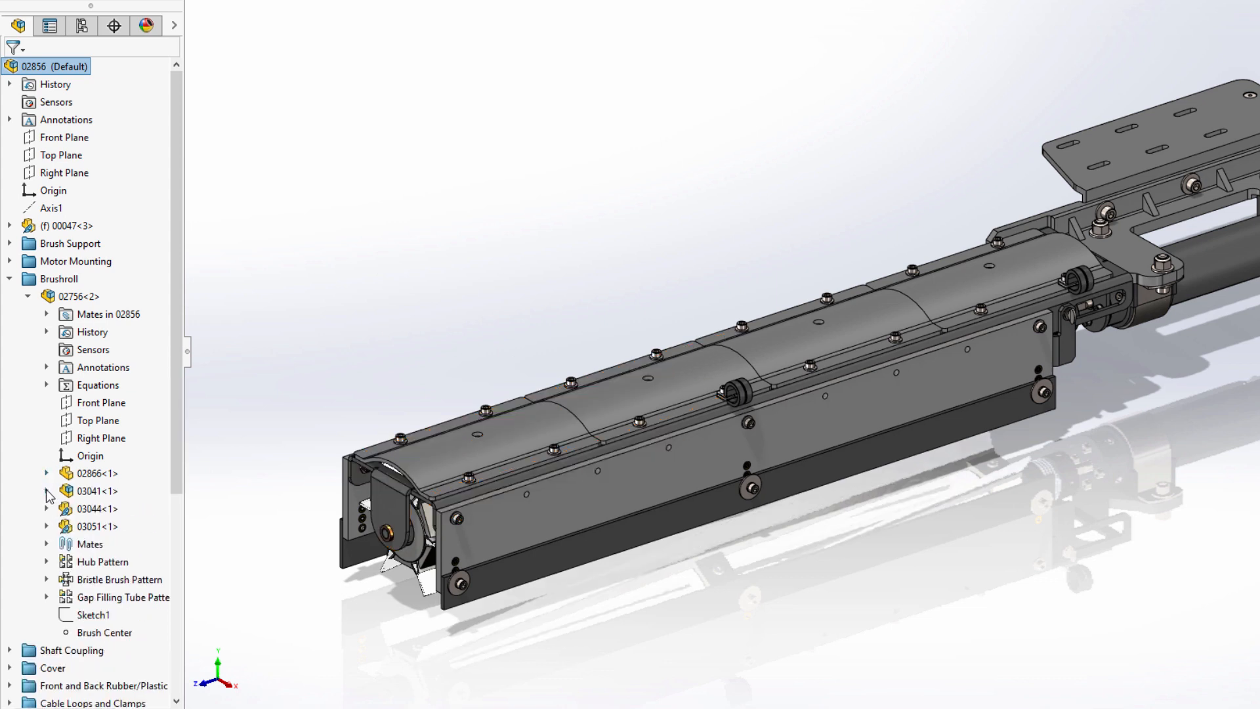
click(9, 279)
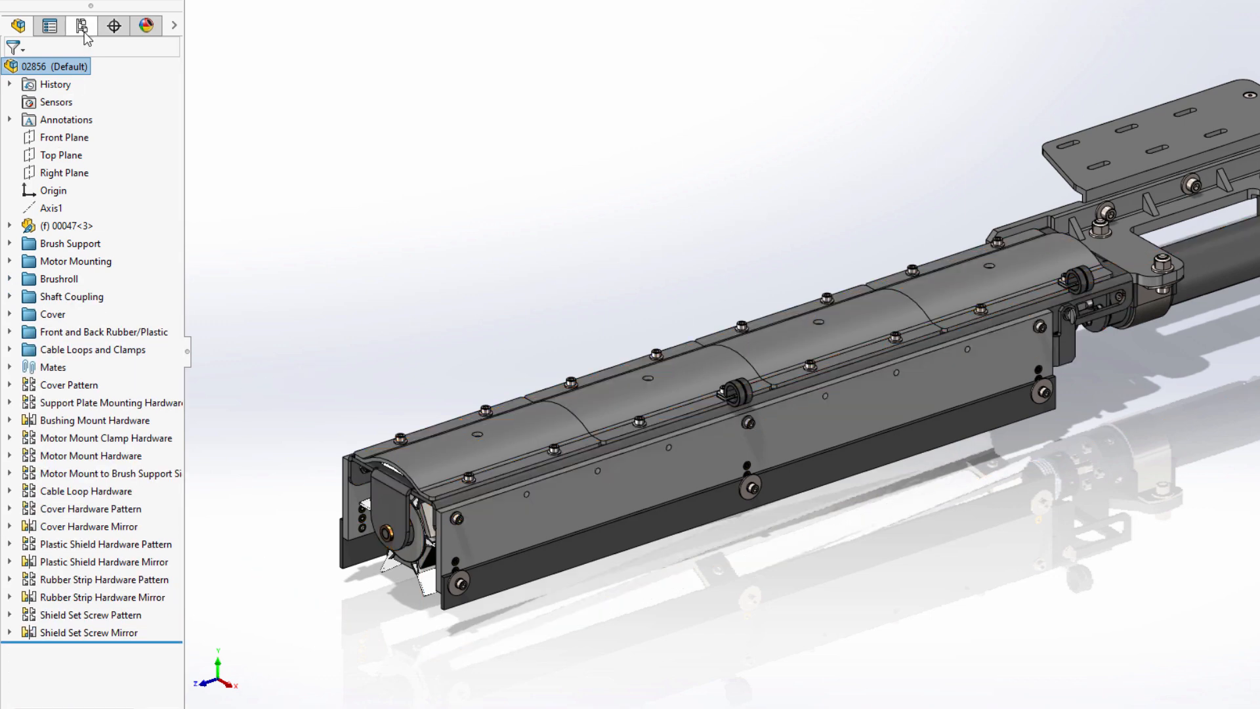
Check the subassembly's Default and No Hardware configurations, then return to the tree.
click(82, 25)
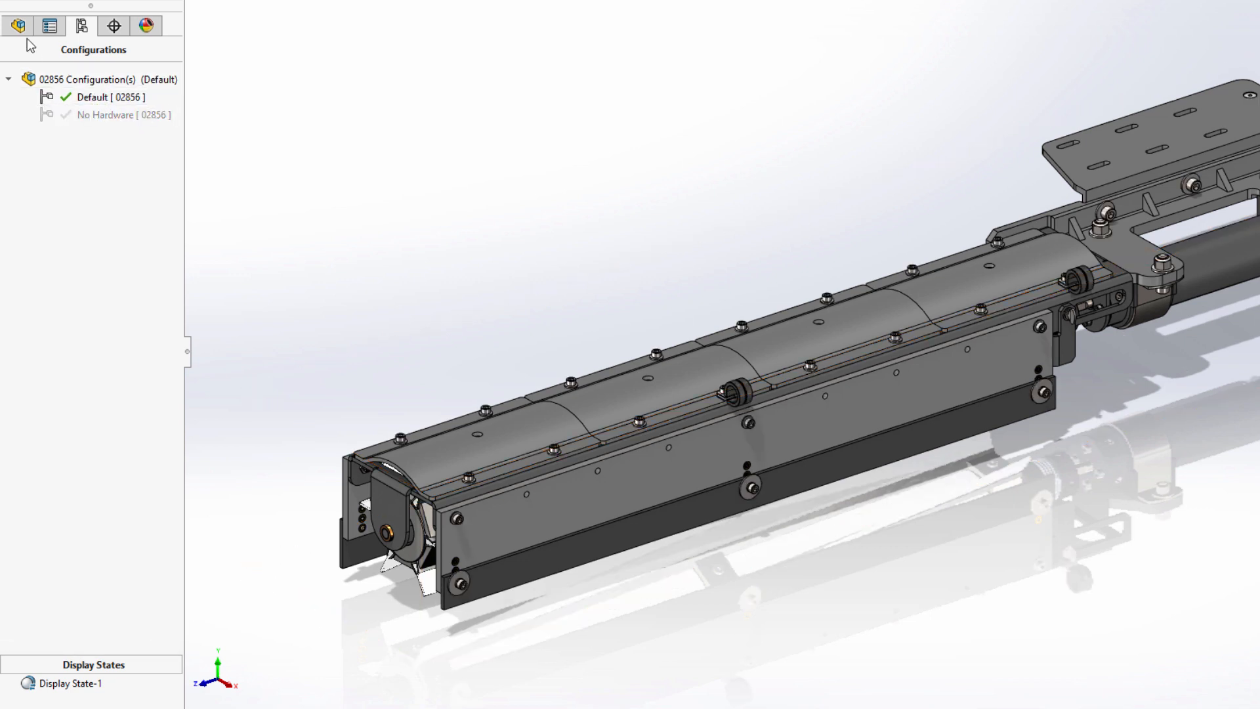
click(17, 25)
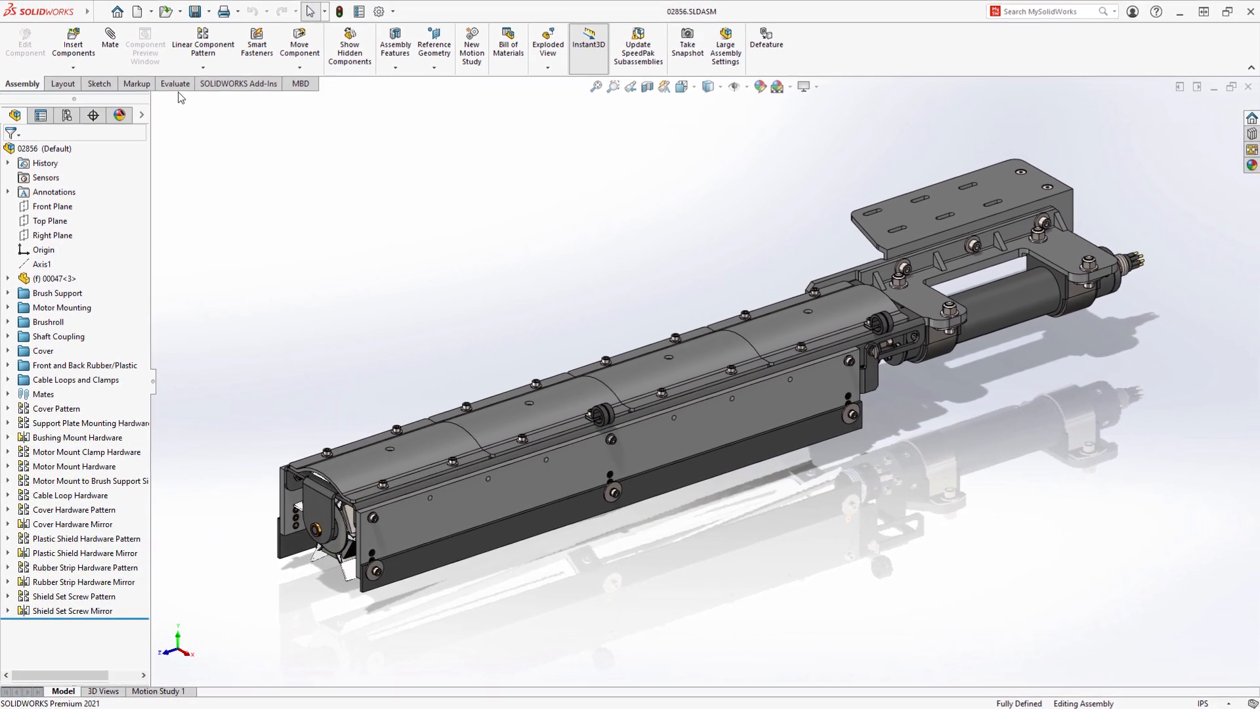
click(174, 84)
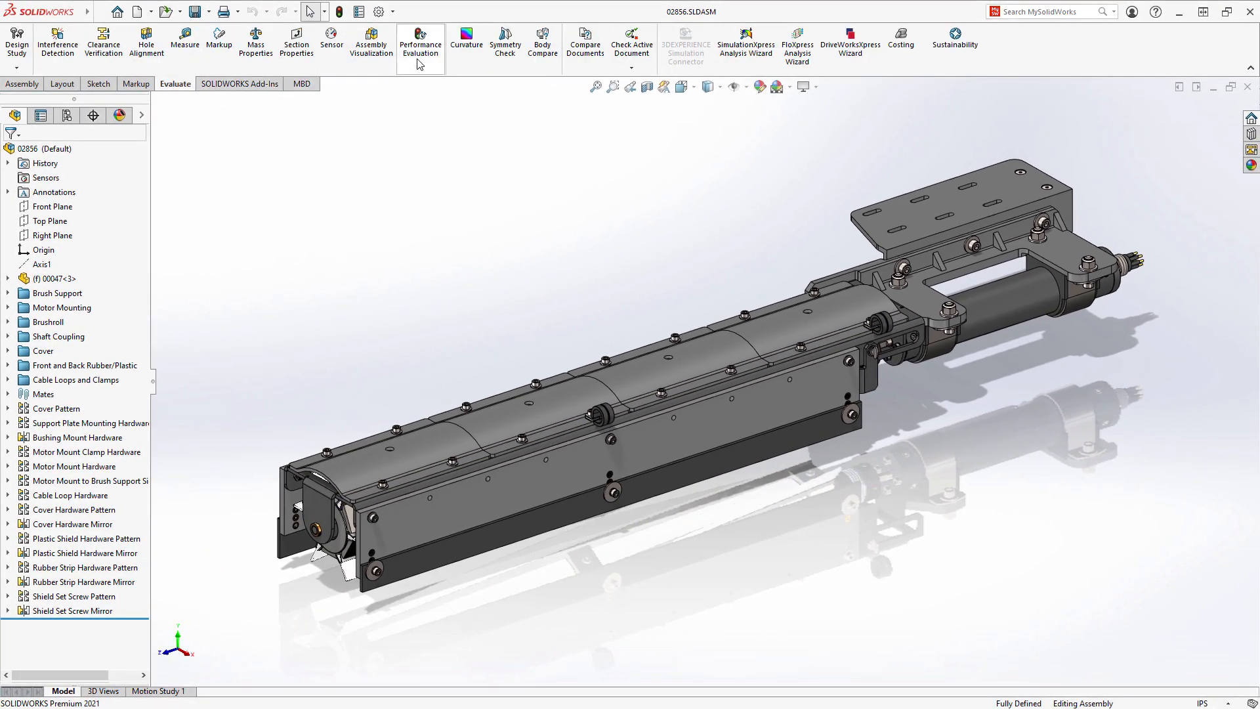
click(416, 40)
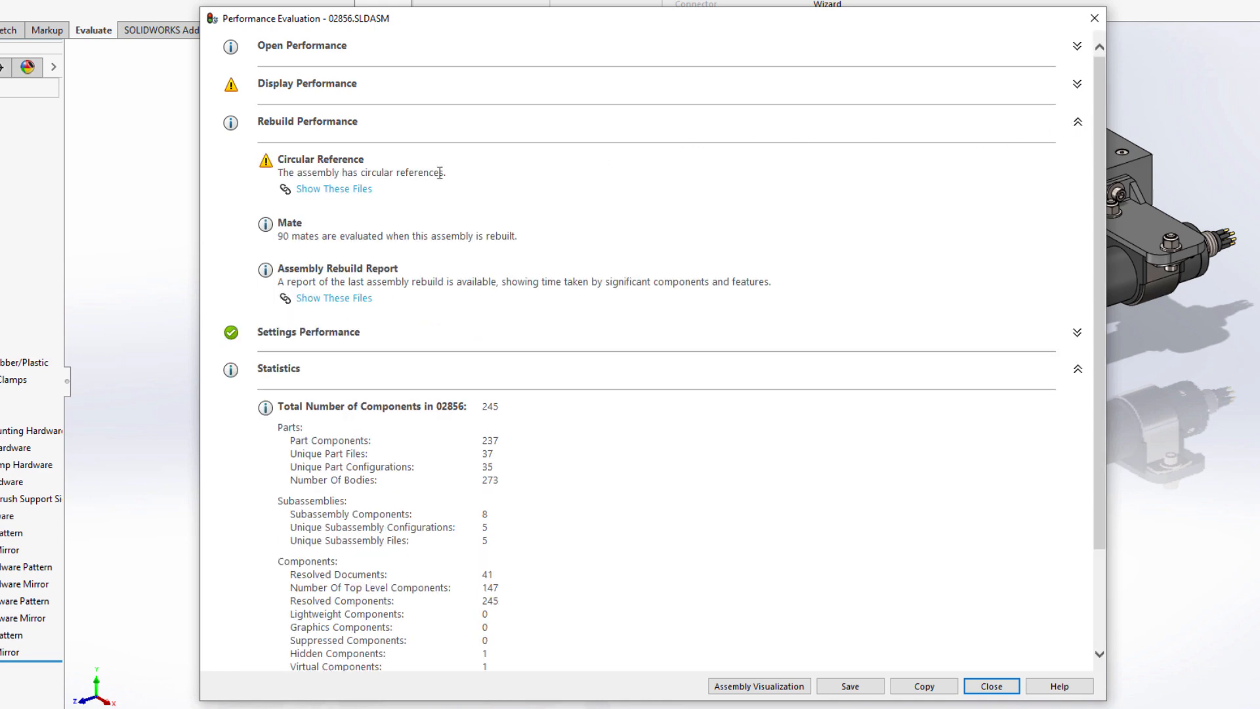
click(334, 188)
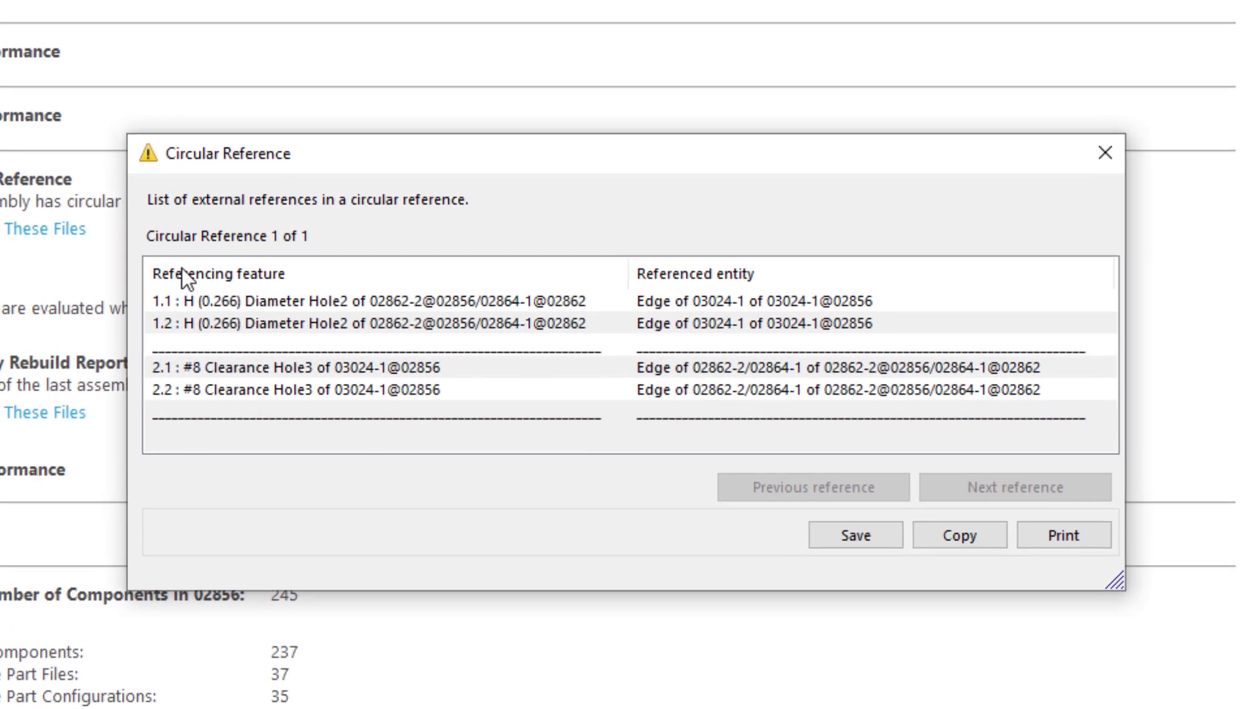
click(402, 325)
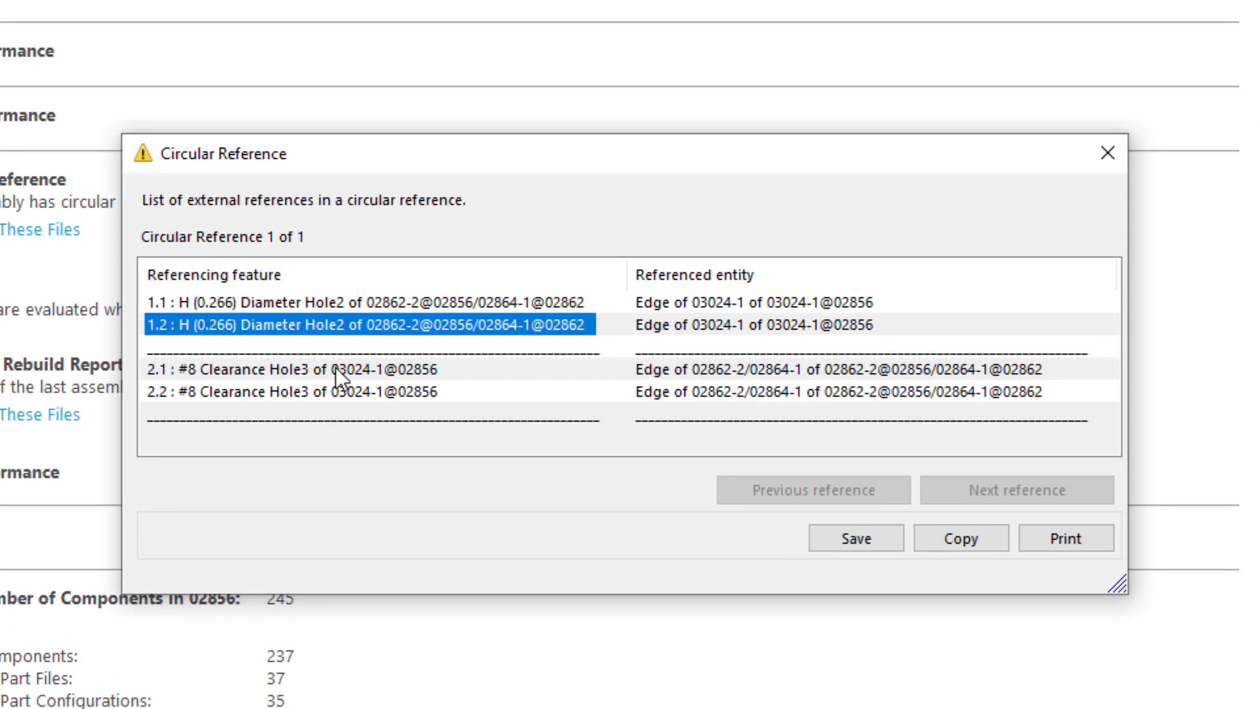
click(322, 391)
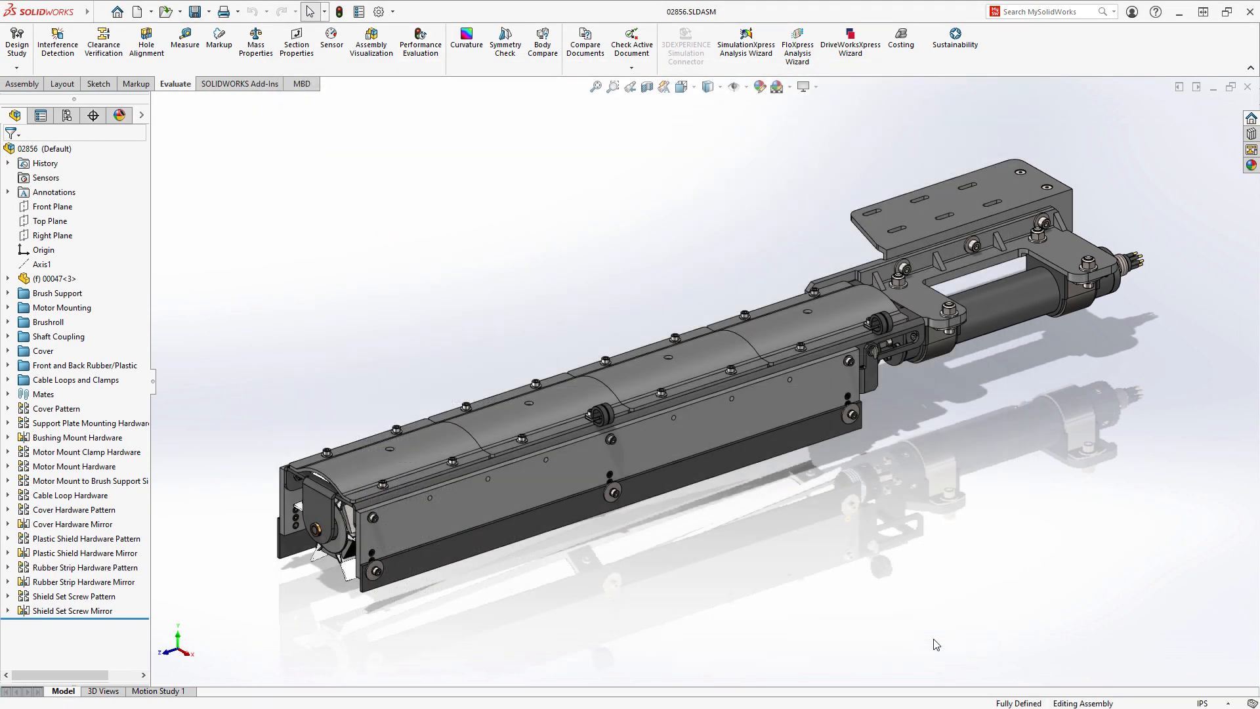
Isolate plate 02864 and edit its H Diameter Hole to show the position sketch relations.
click(683, 86)
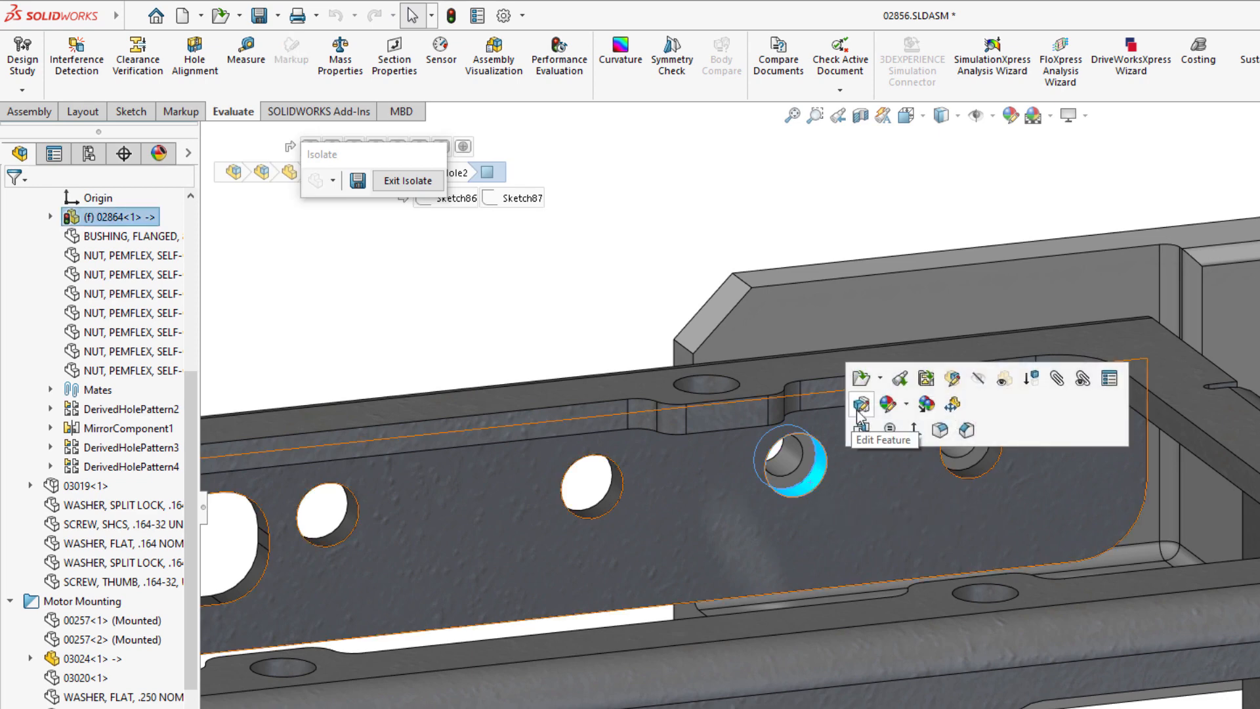
click(861, 422)
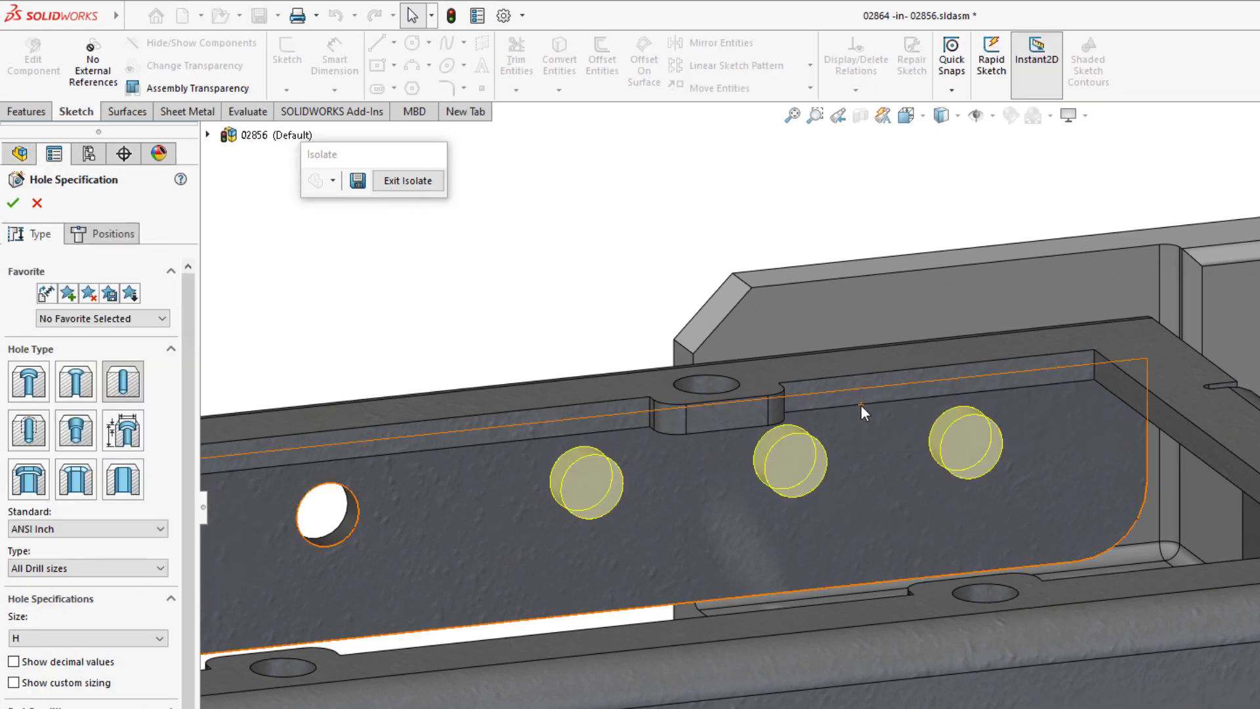
click(111, 234)
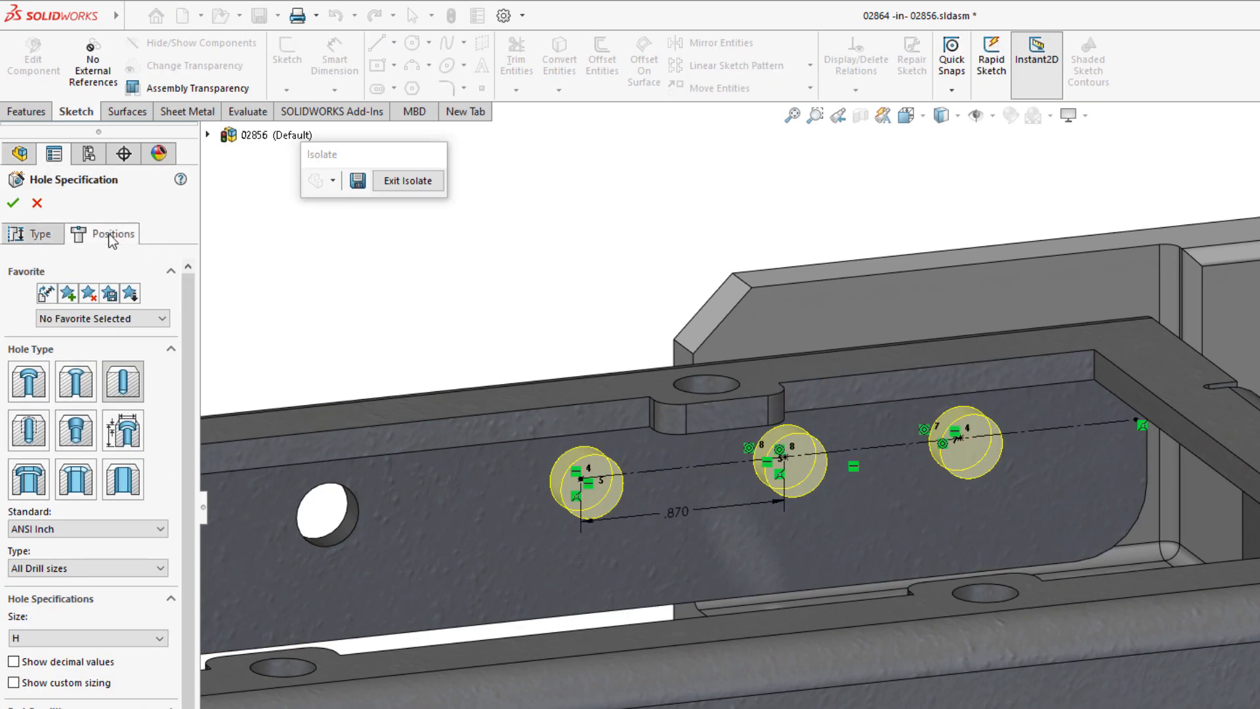
click(112, 234)
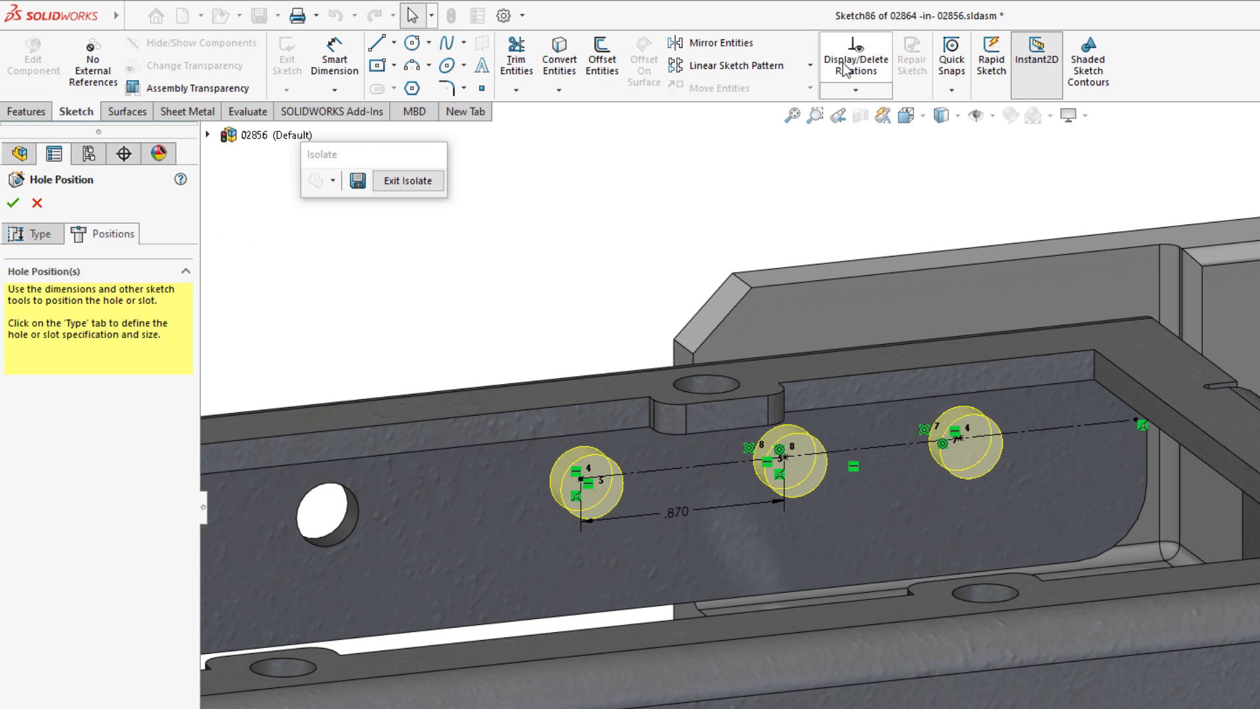
Inspect the external Concentric7 and Concentric8 relations, then cancel the hole edit unchanged.
click(855, 65)
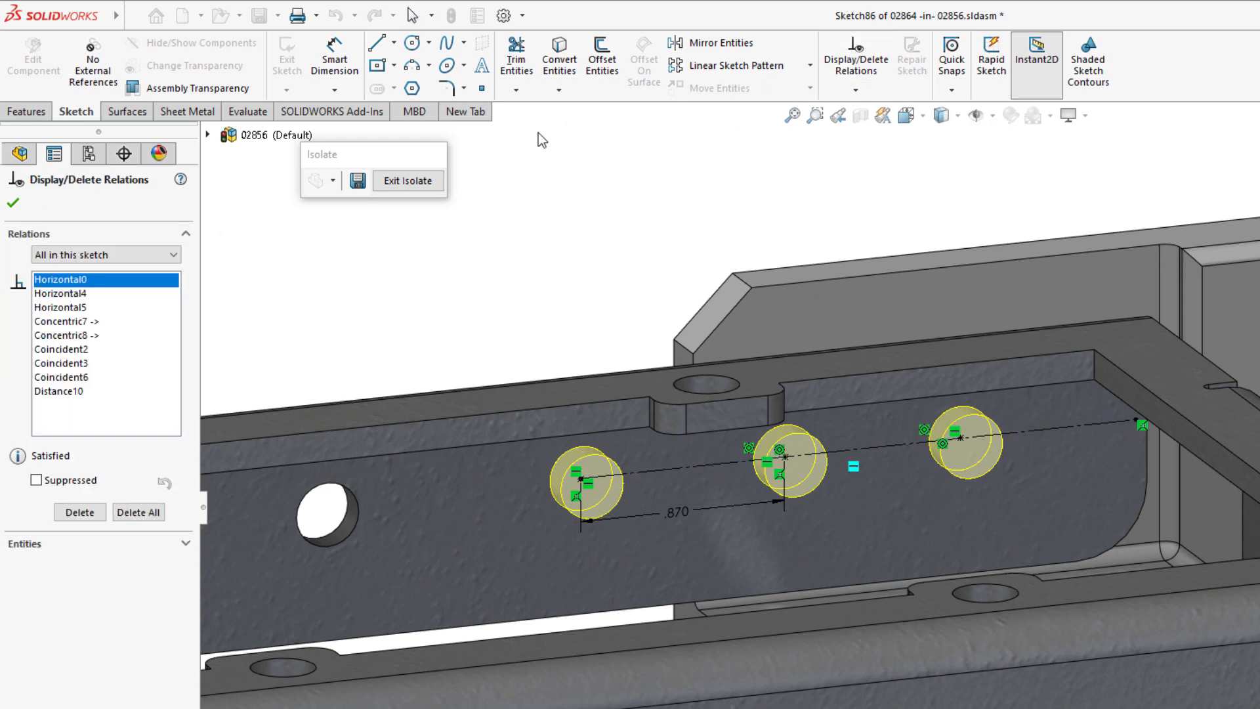
click(66, 322)
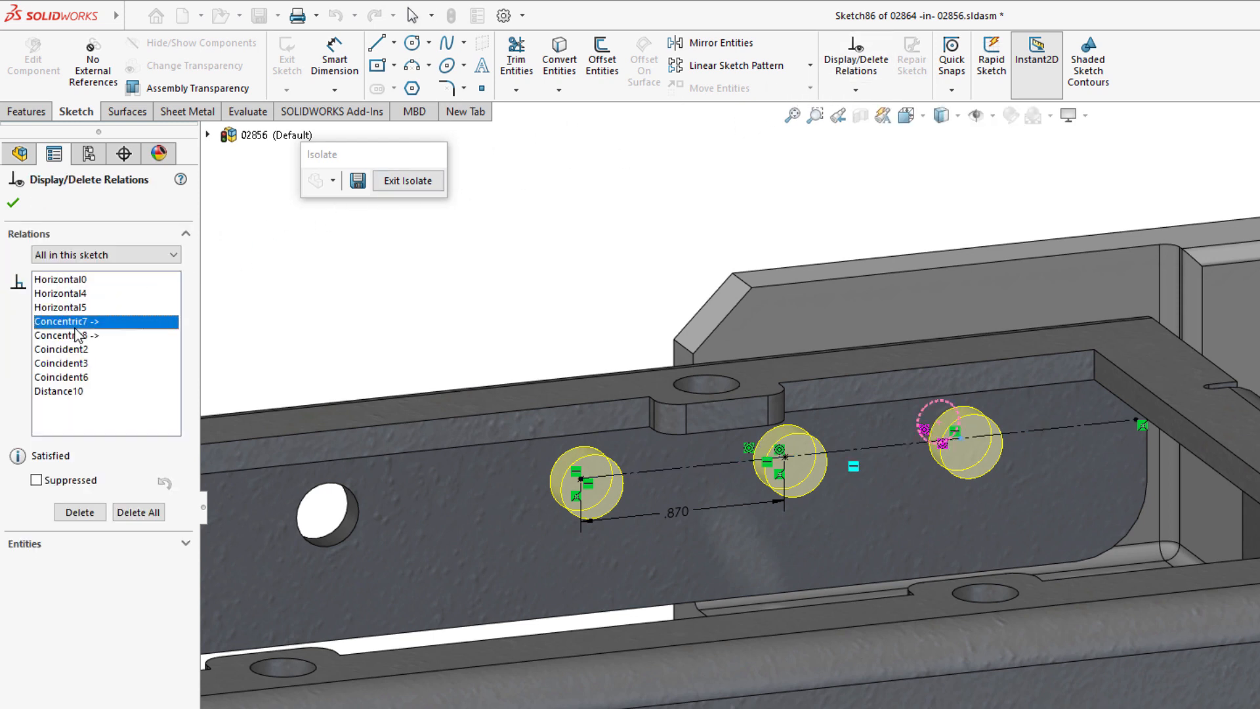
click(67, 335)
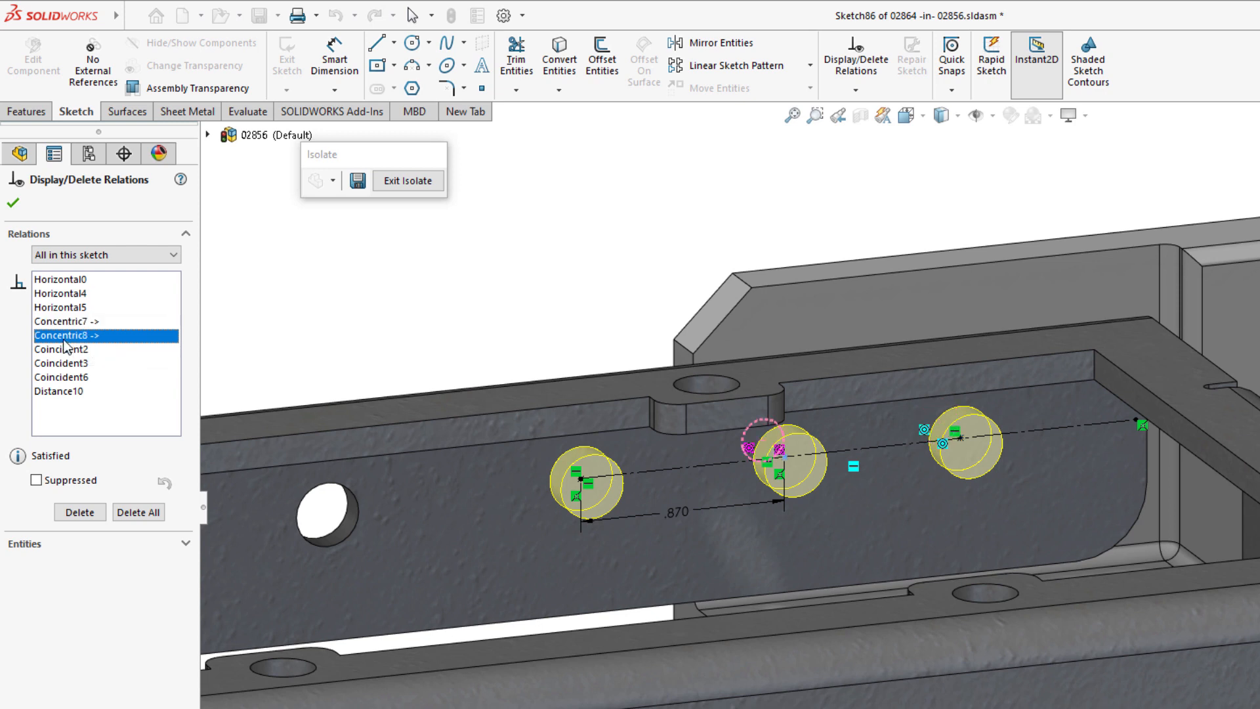
mouse_move(62, 278)
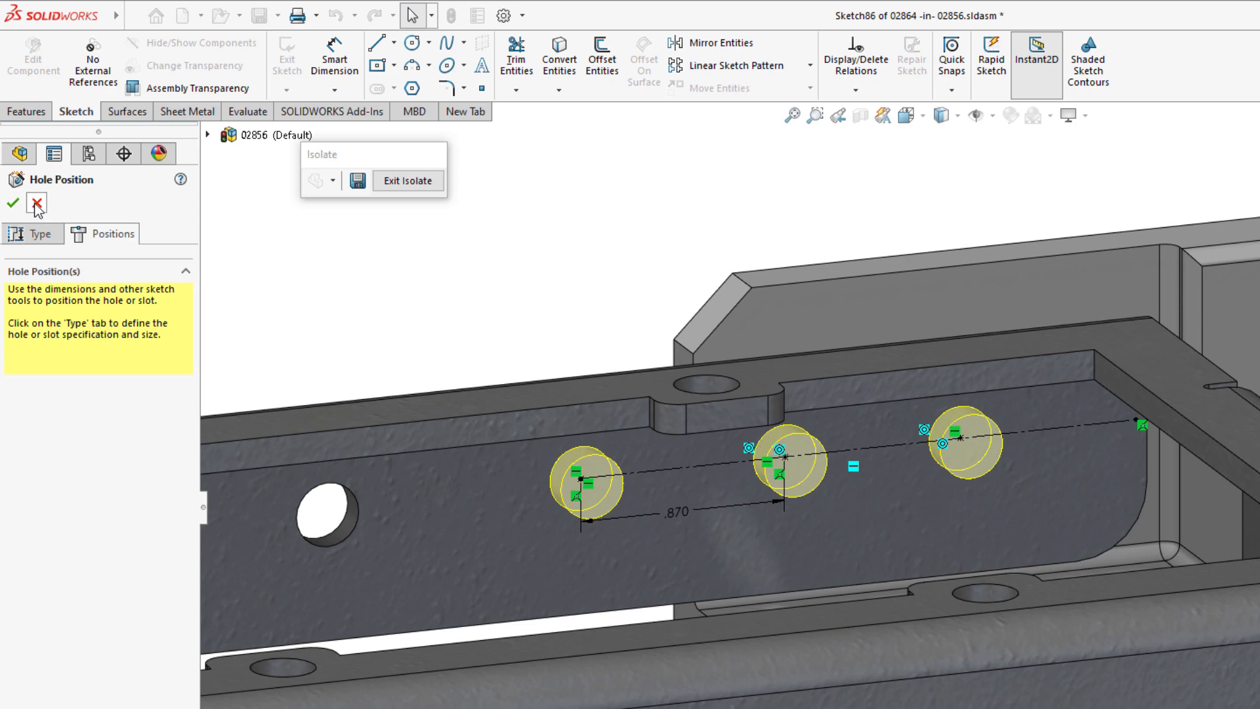
click(12, 202)
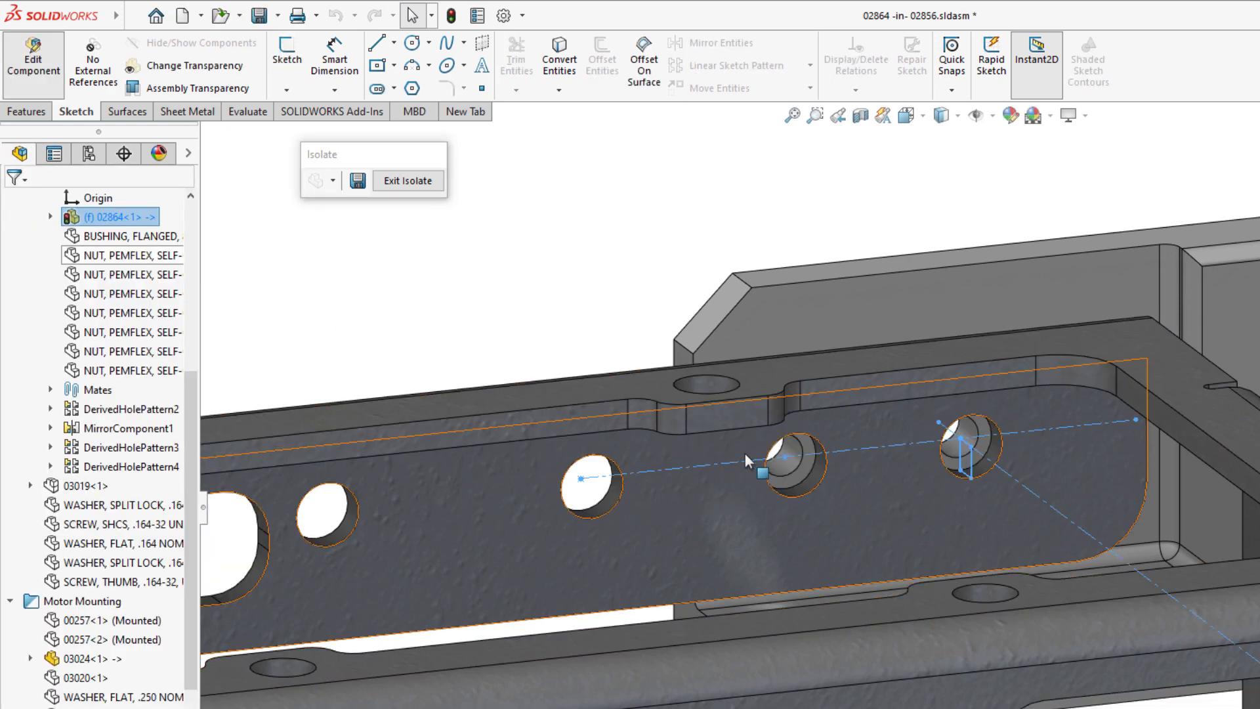
Edit 03024's #8 Clearance Hole positions and inspect its Concentric1 and Concentric2 external relations.
click(776, 454)
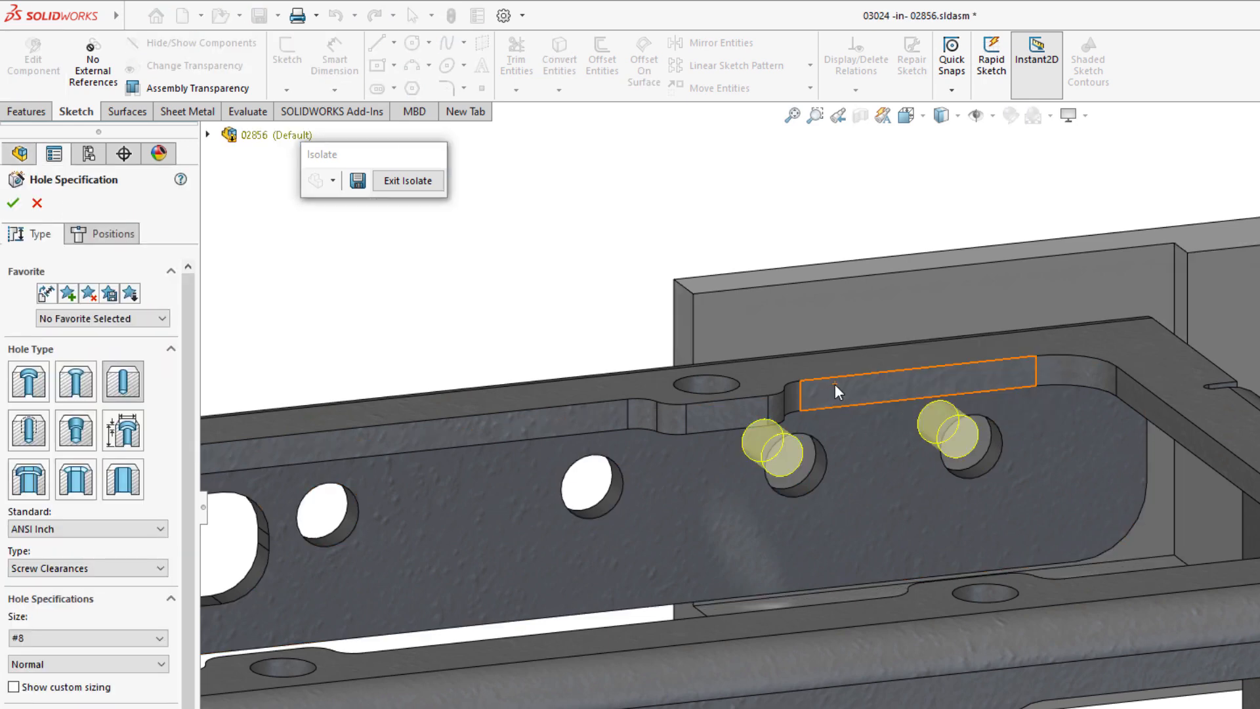
click(103, 233)
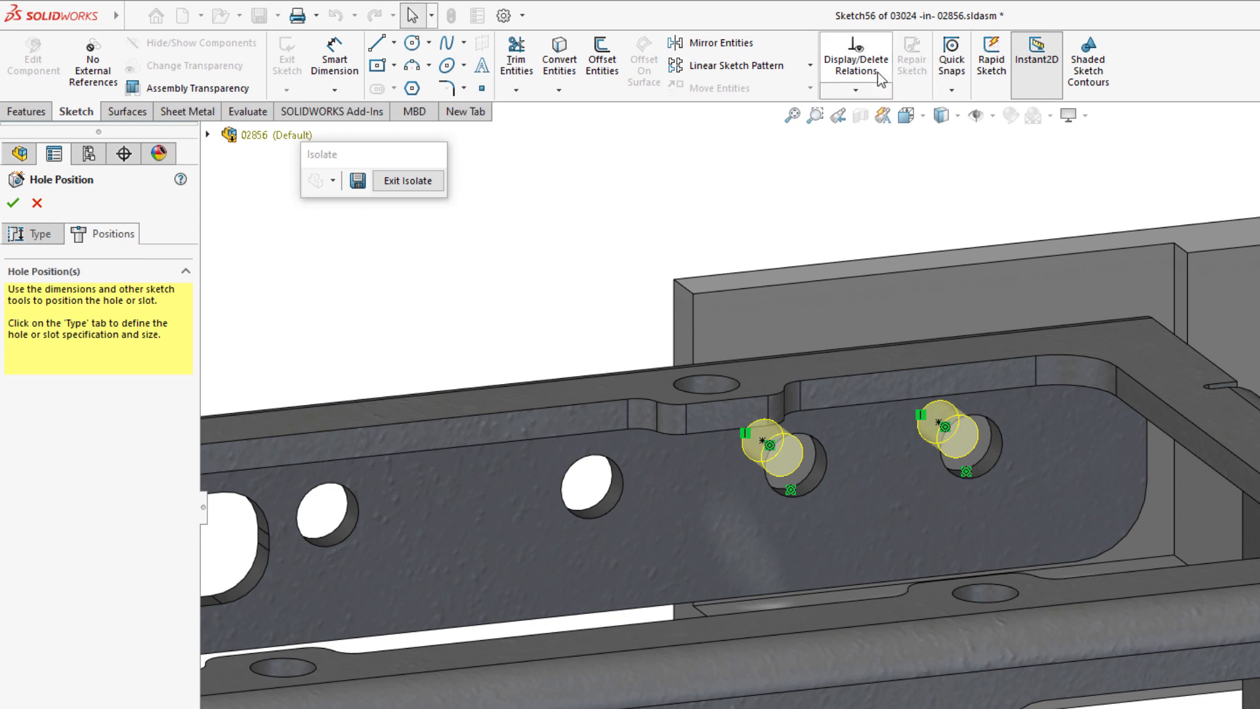
click(854, 58)
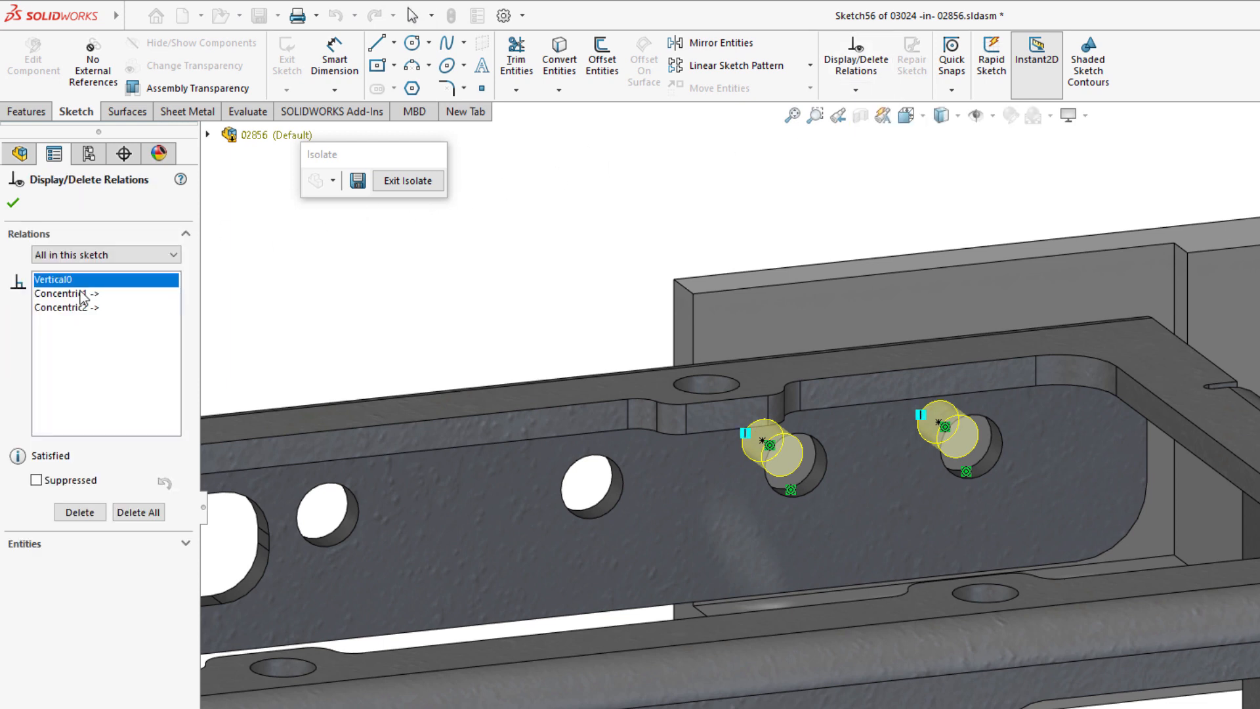
click(67, 293)
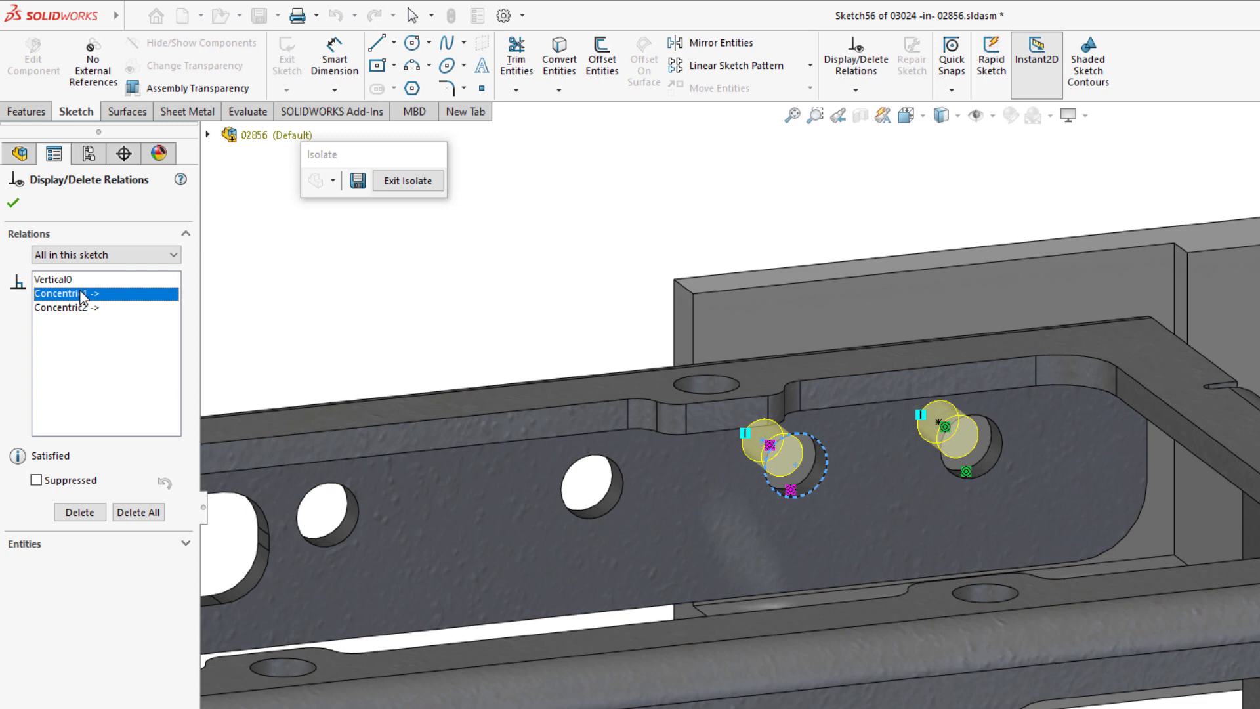
click(66, 307)
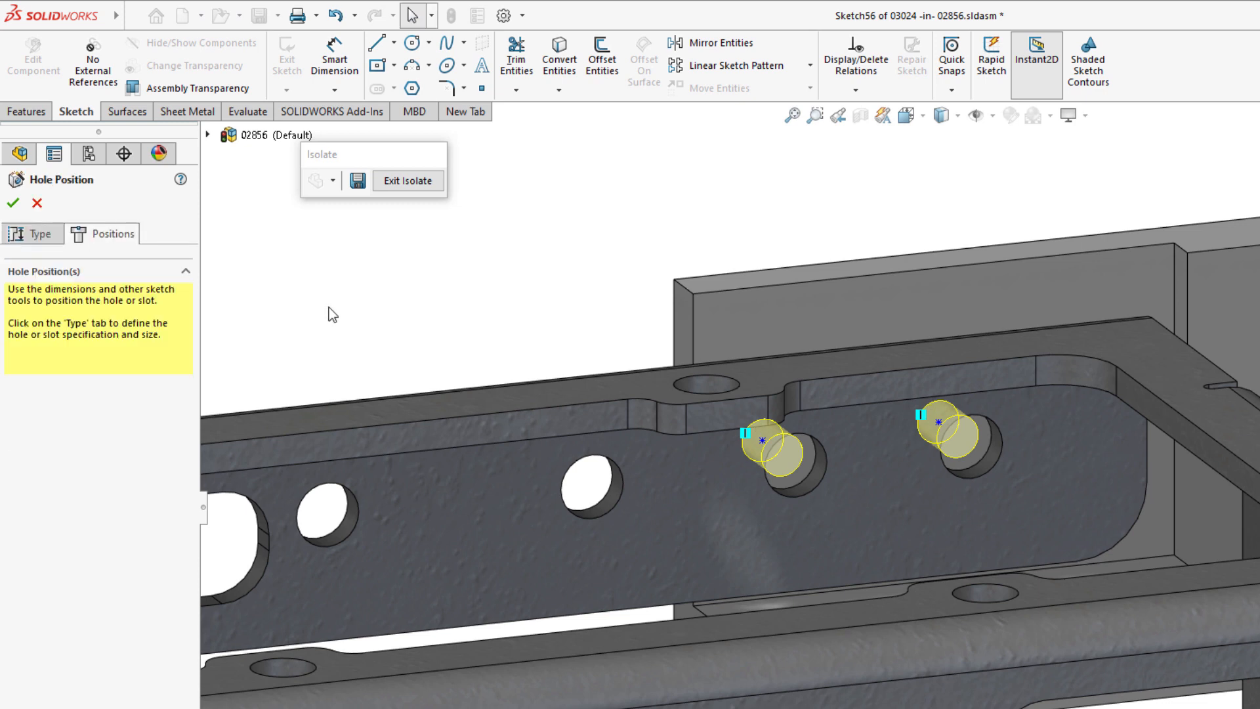
Dimension the hole points .380 from the edge, .750 apart and .710 from the open hole.
right_click(332, 314)
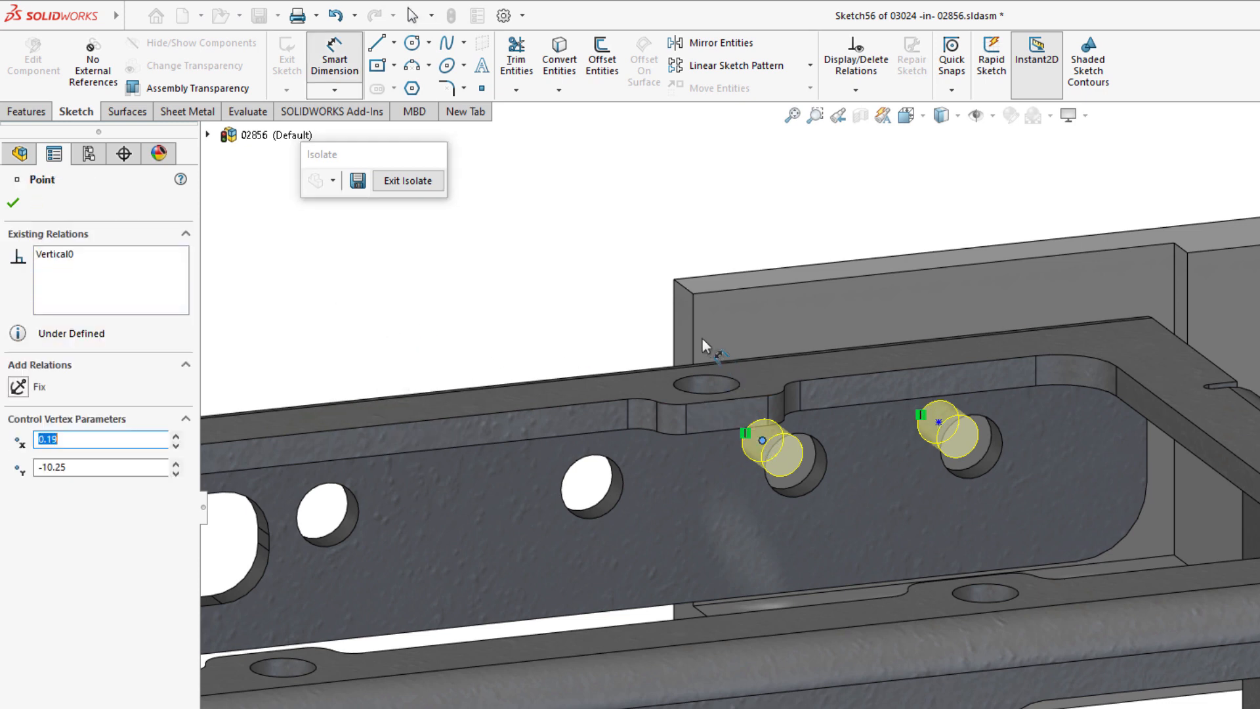
click(761, 434)
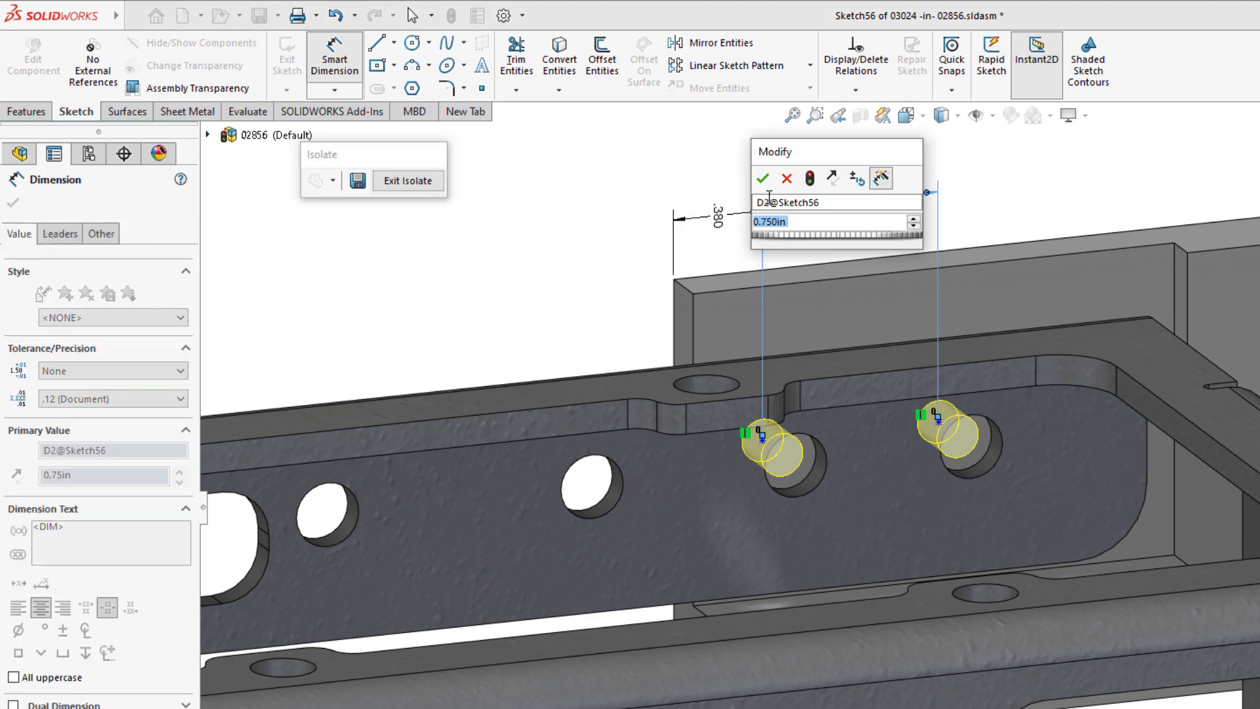
click(761, 178)
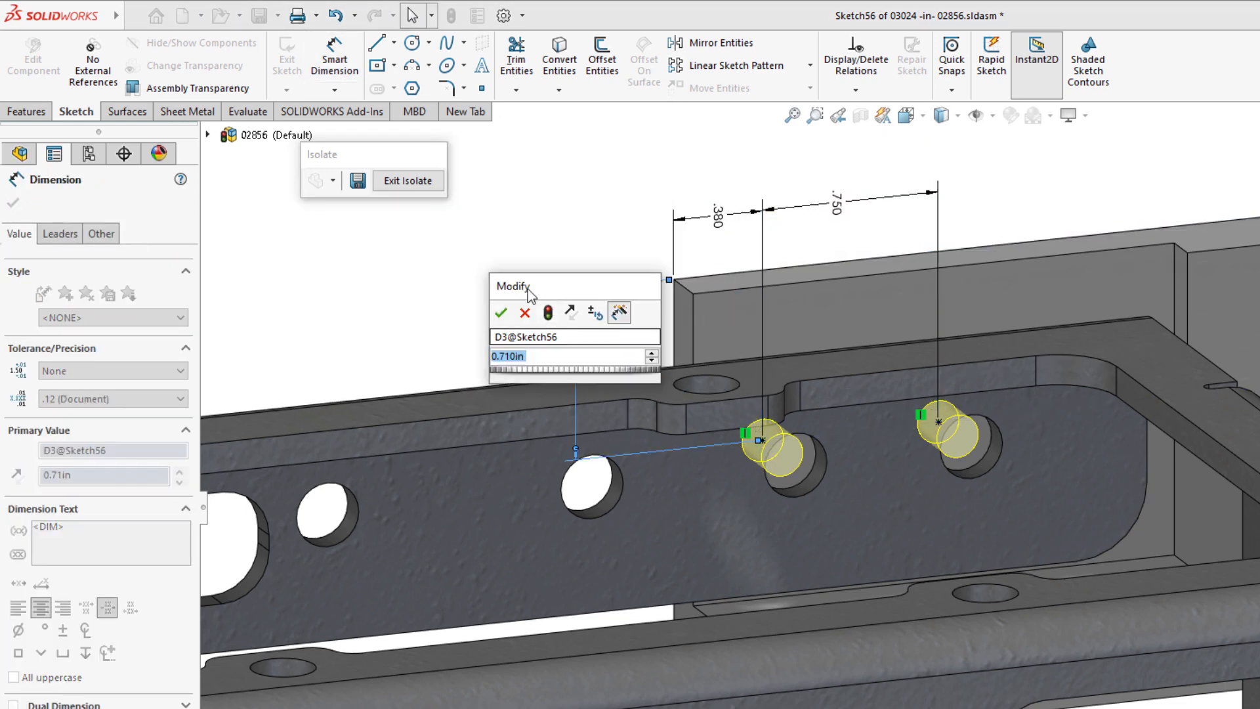
click(500, 313)
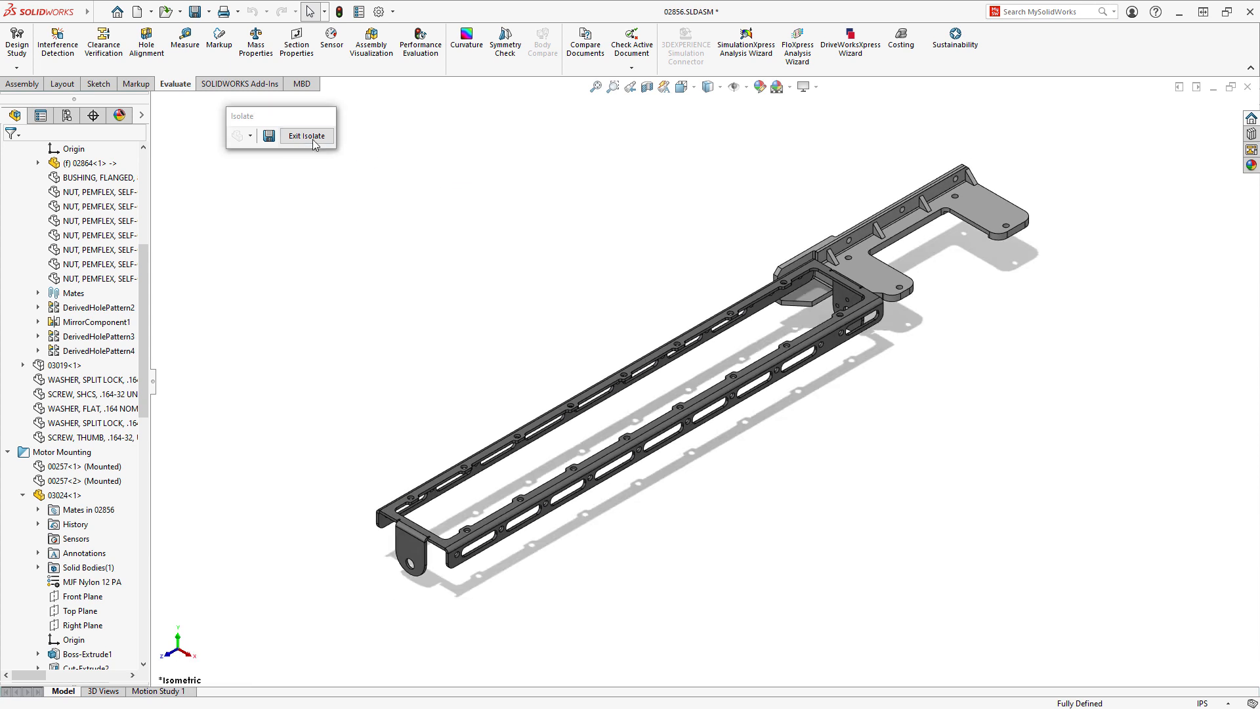
Exit Isolate to show the whole 02856 assembly and start the Defeature tool.
click(305, 135)
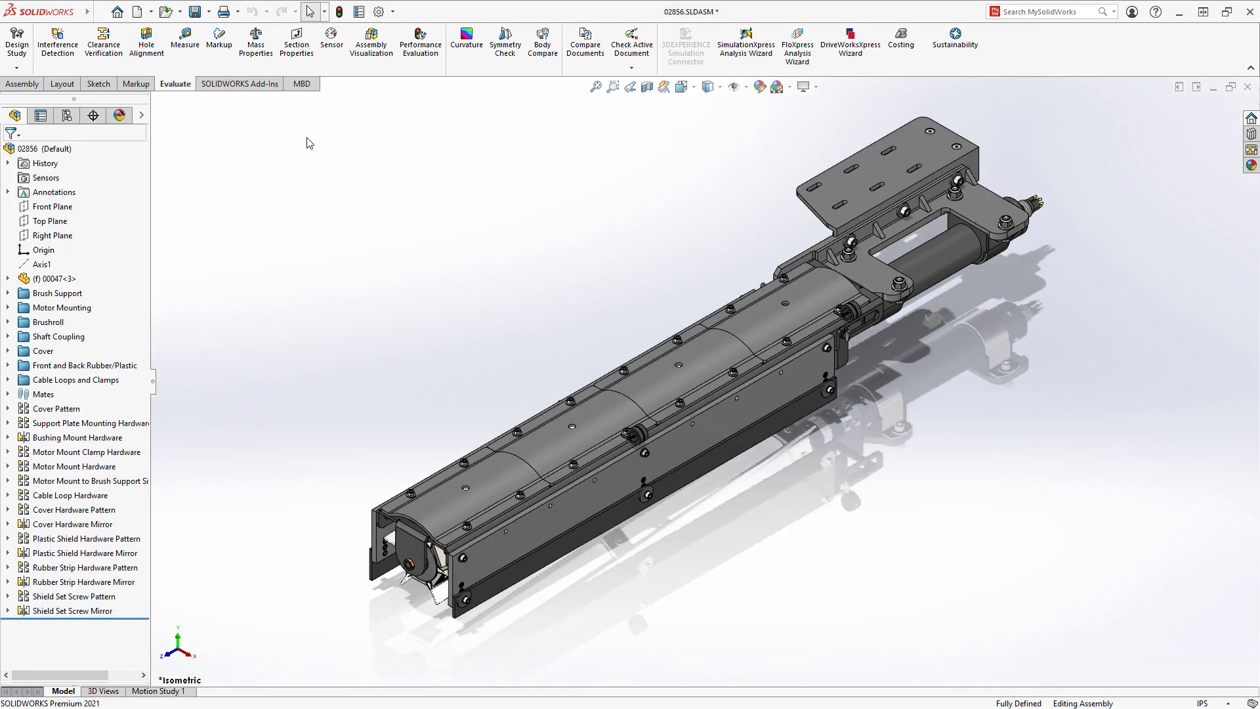
click(22, 84)
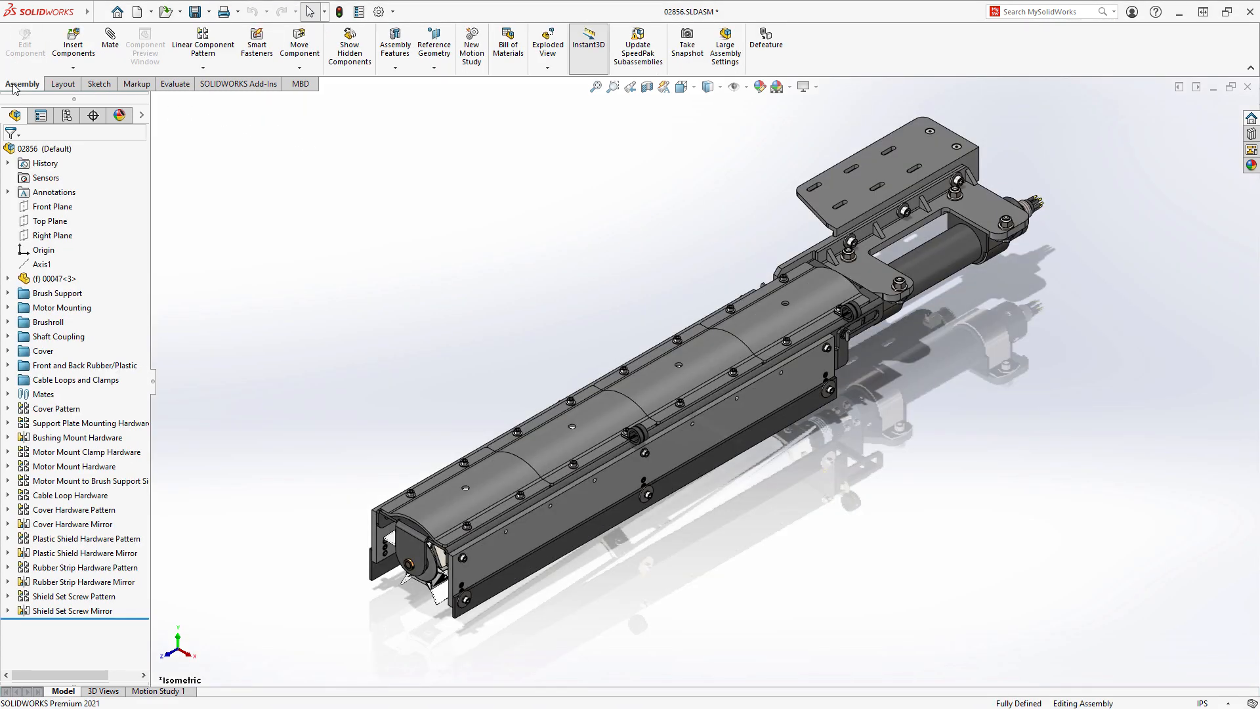
click(765, 41)
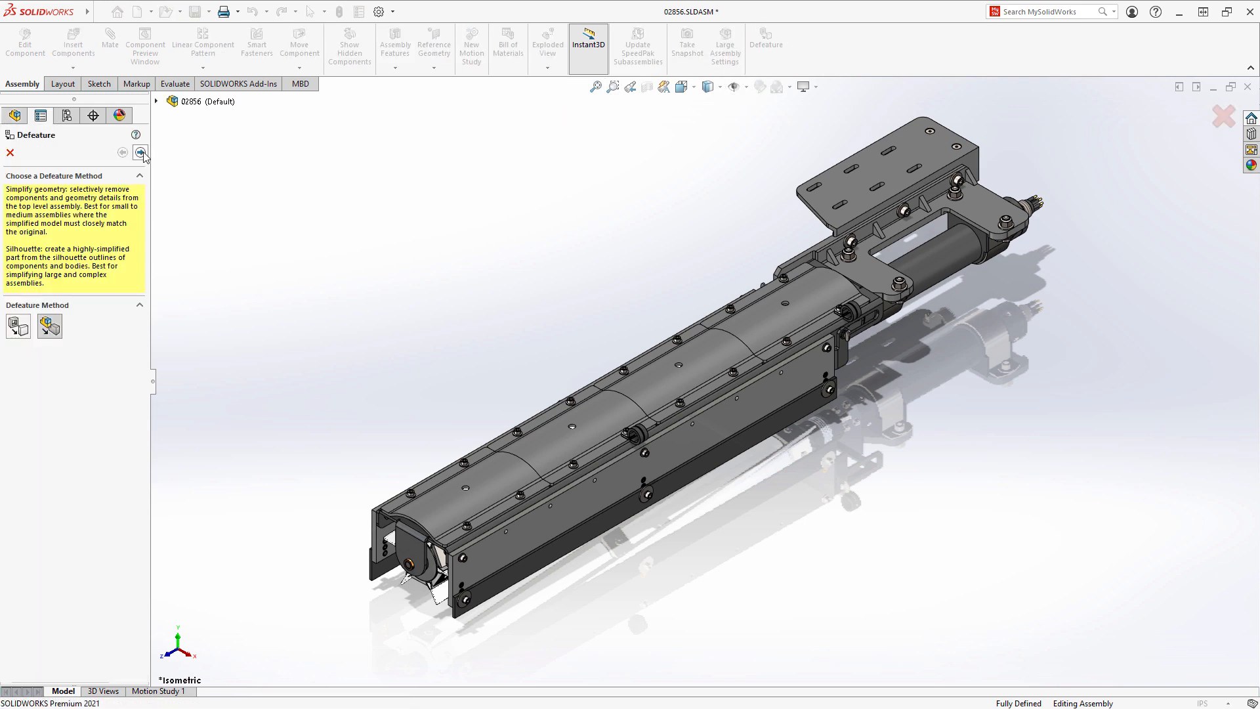
Choose the Silhouette method and add the side strips as Group1 bounding boxes.
click(142, 153)
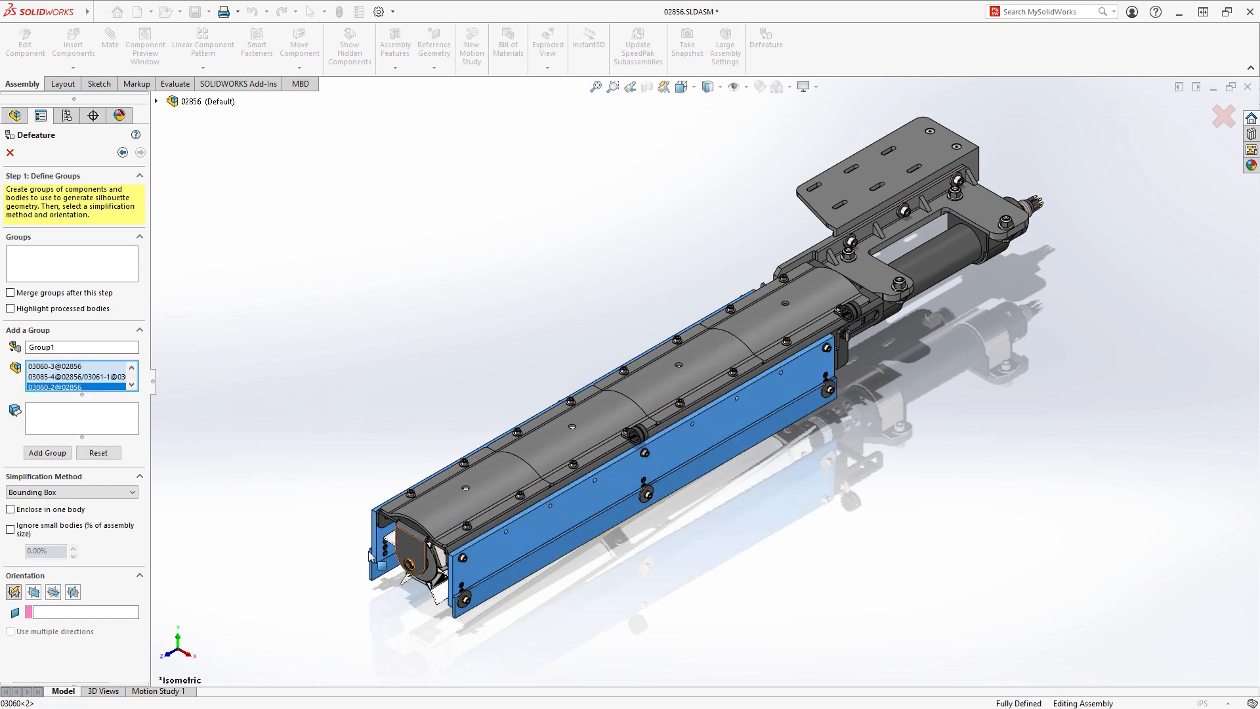
click(47, 453)
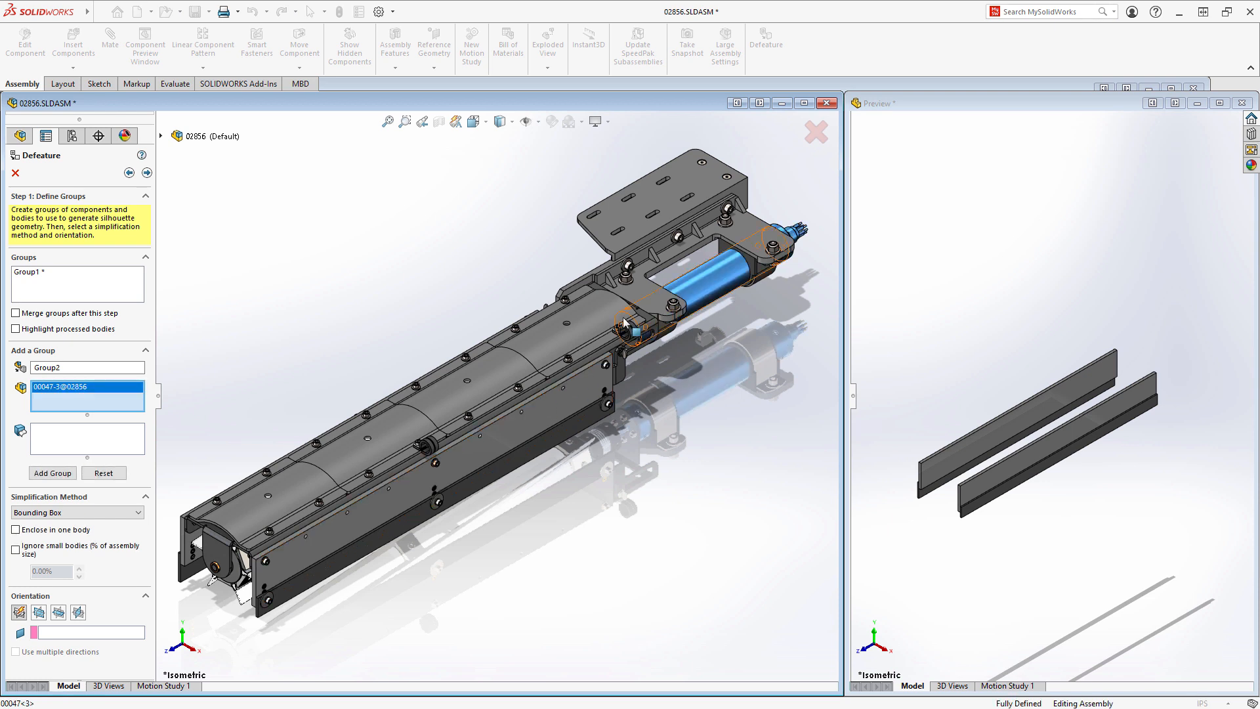
Add actuator rod 00047-3 as a Cylinder Group2 and select Brushroll 02756-2.
click(77, 512)
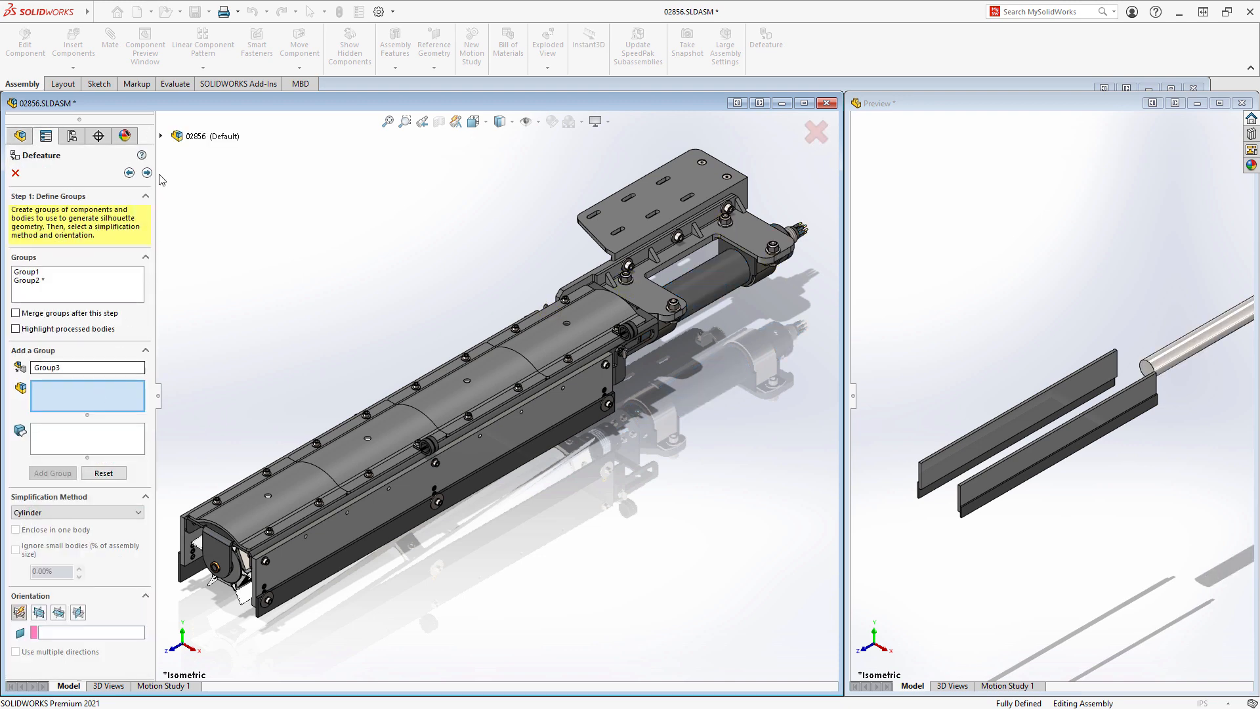
click(162, 135)
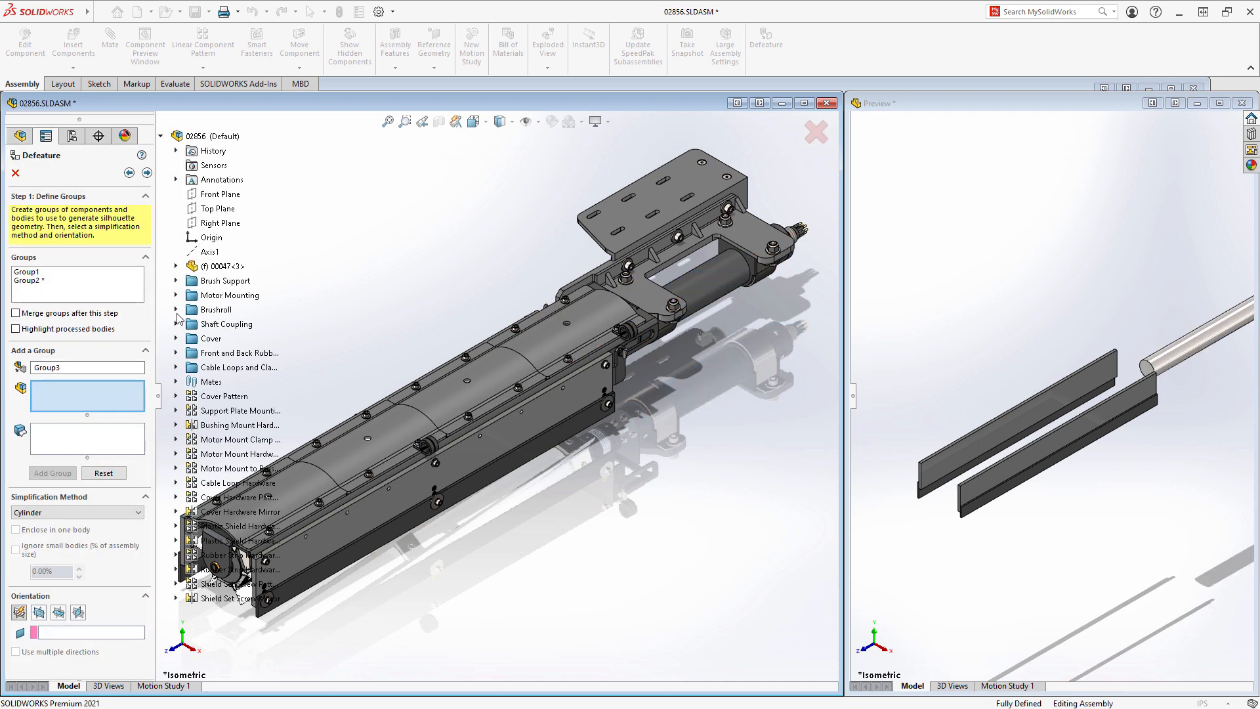
click(176, 310)
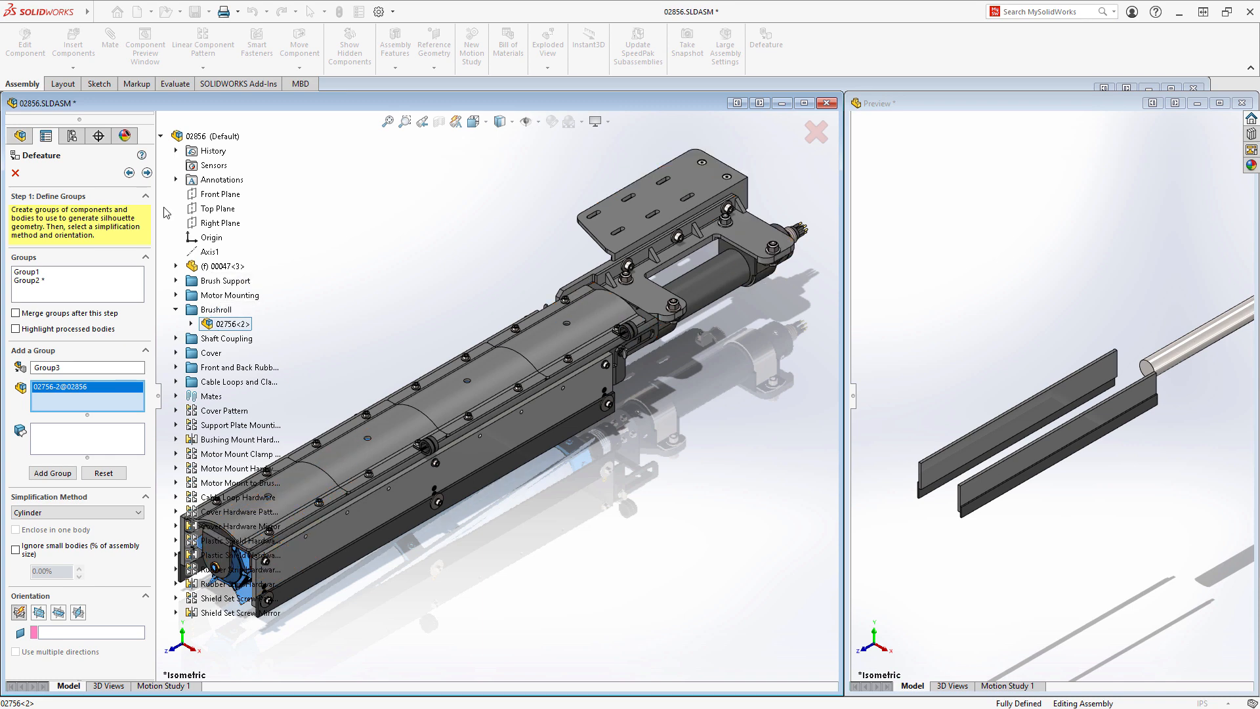
Add the brushroll as Group3, a polygon outline enclosed in one body on the Front Plane.
click(160, 135)
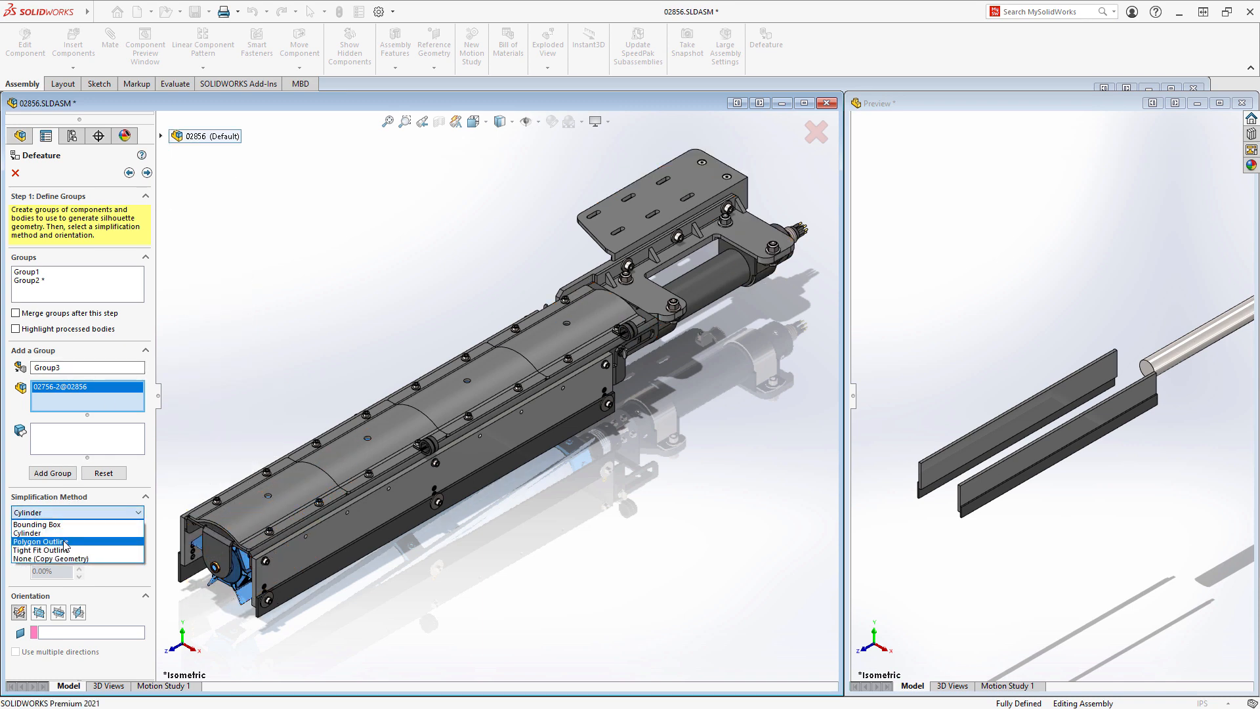
click(38, 542)
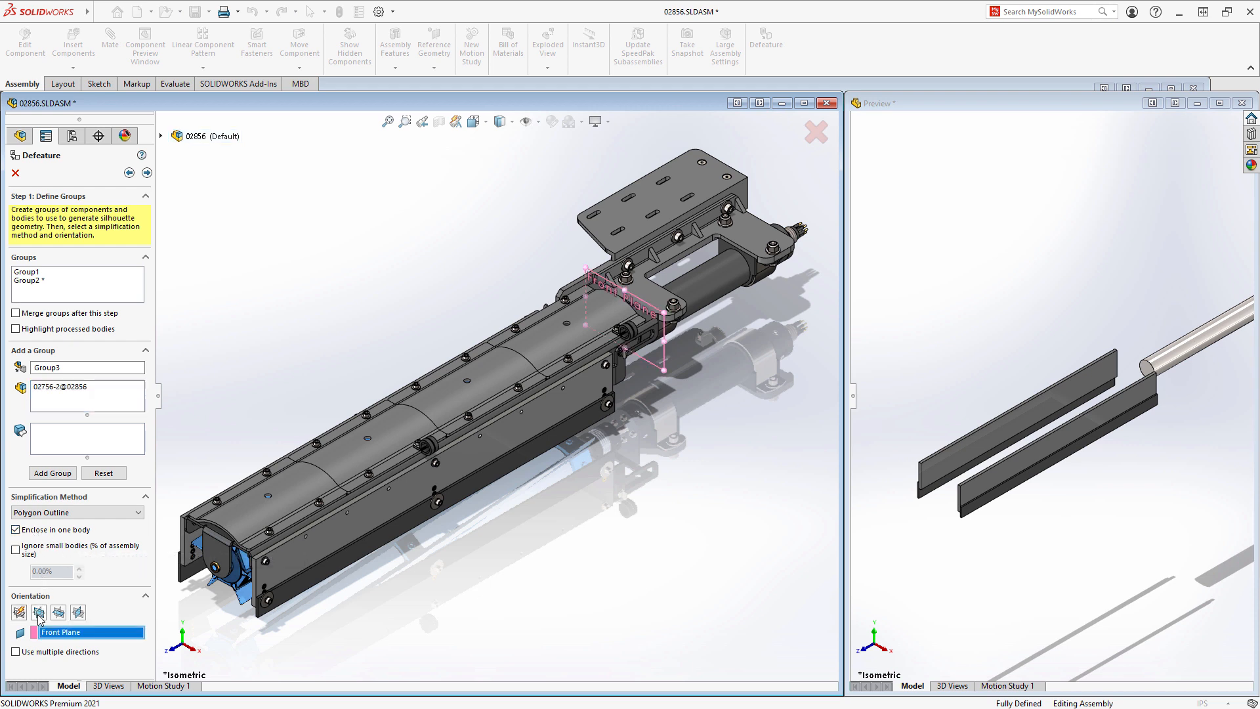
click(51, 473)
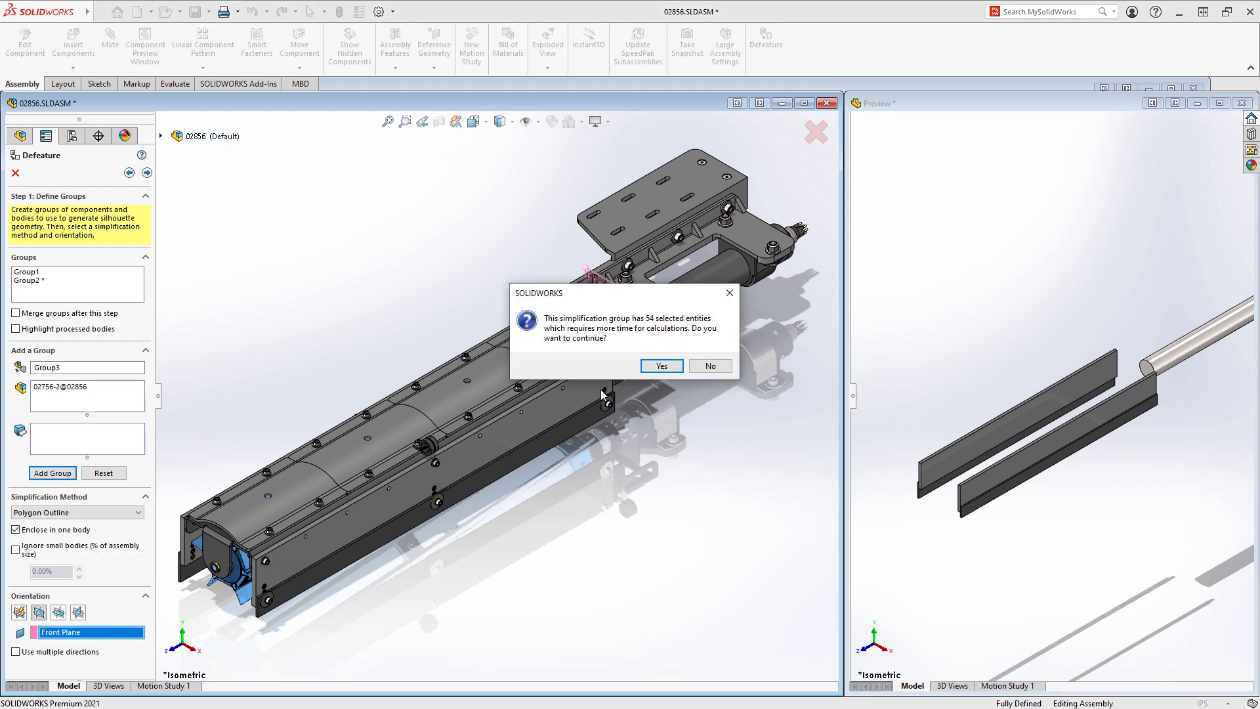
click(661, 367)
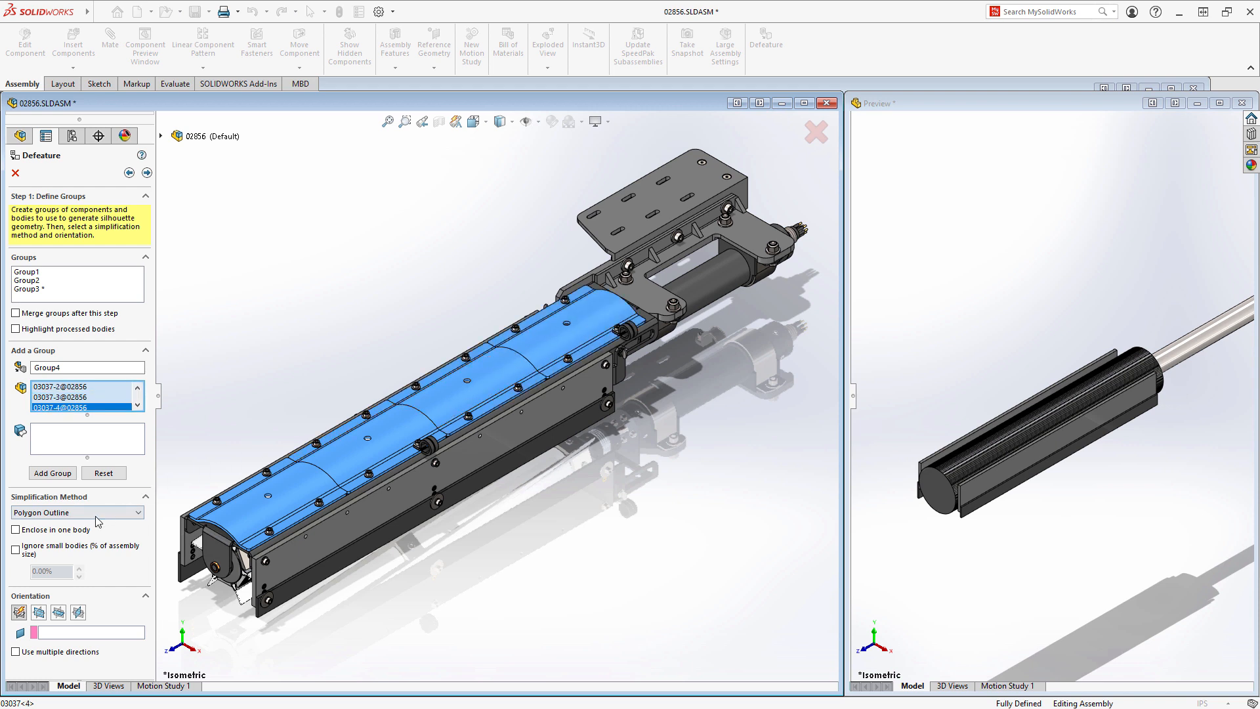
Add the 03037 covers as Group4, a tight-fit outline merged into one body.
click(72, 511)
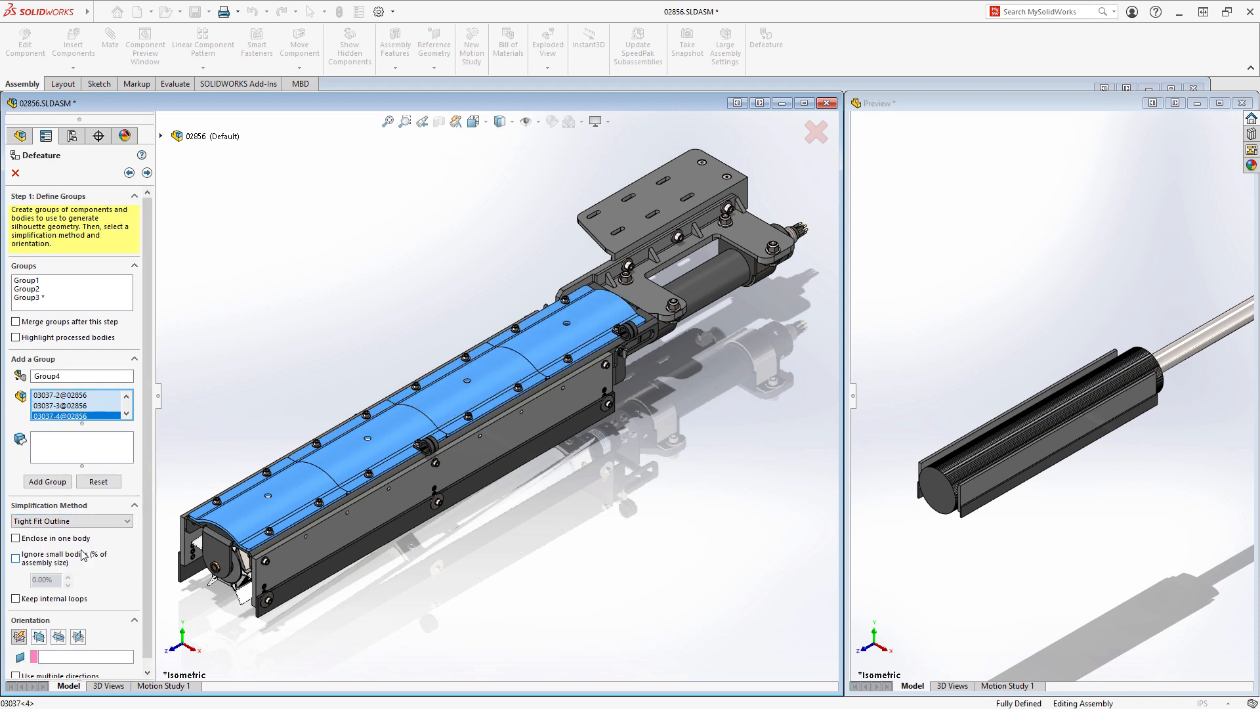
click(16, 539)
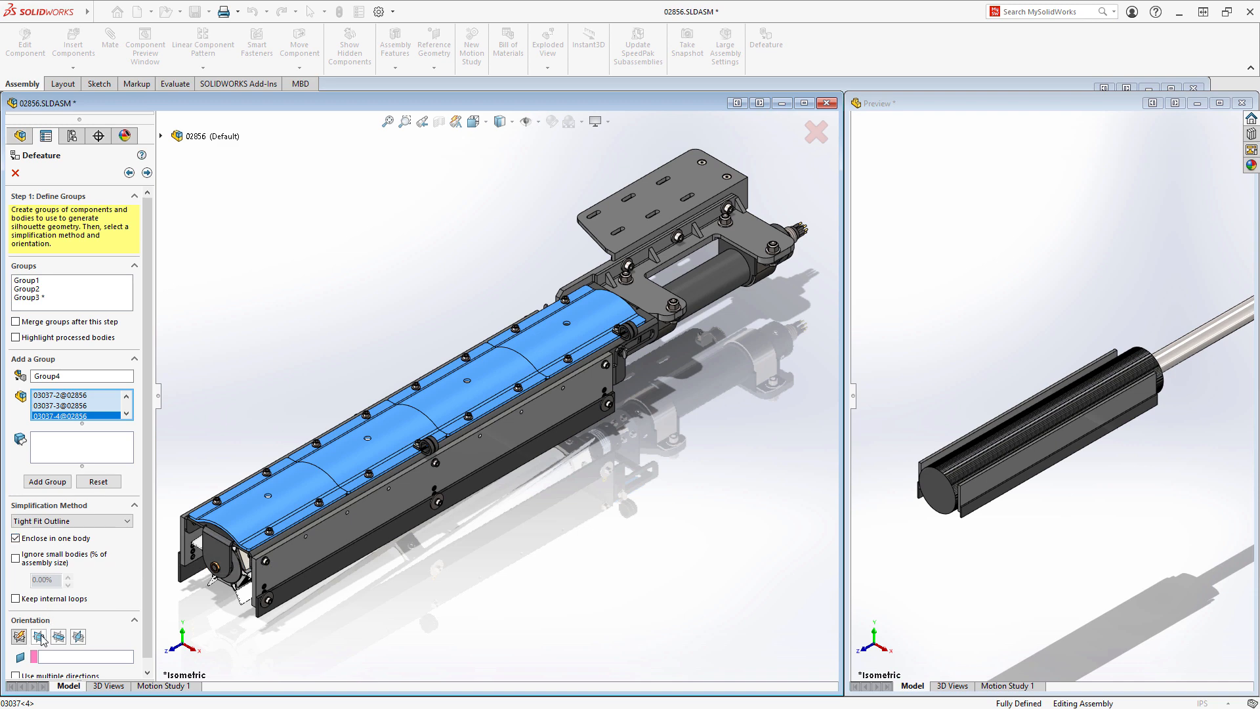
click(47, 482)
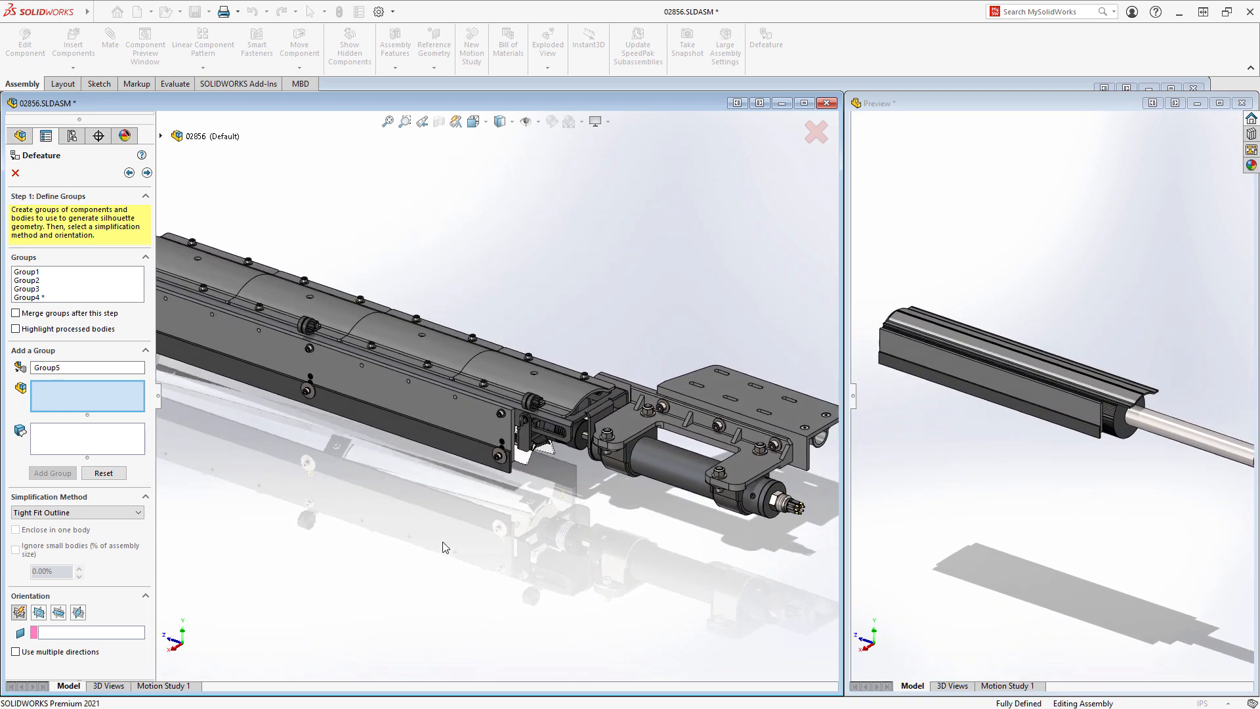
click(731, 510)
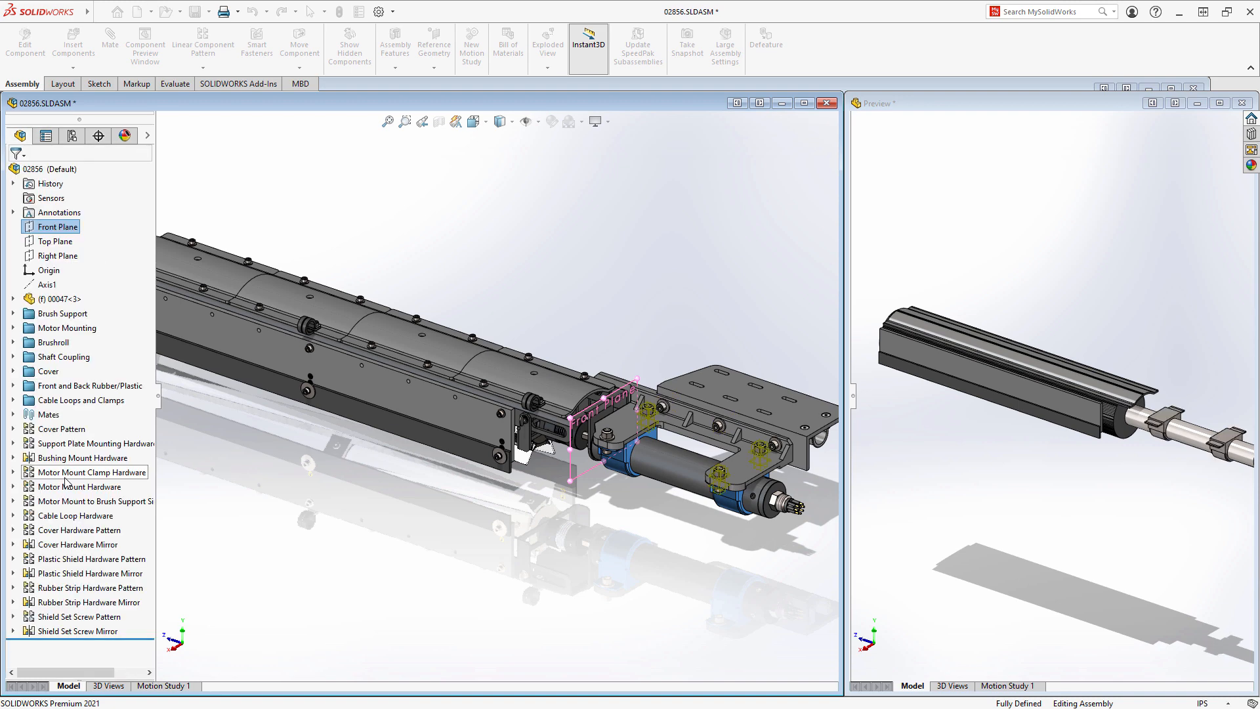
Group motor bracket 03024-1 with mounting plate 03020-1 and compute the silhouette model.
click(764, 41)
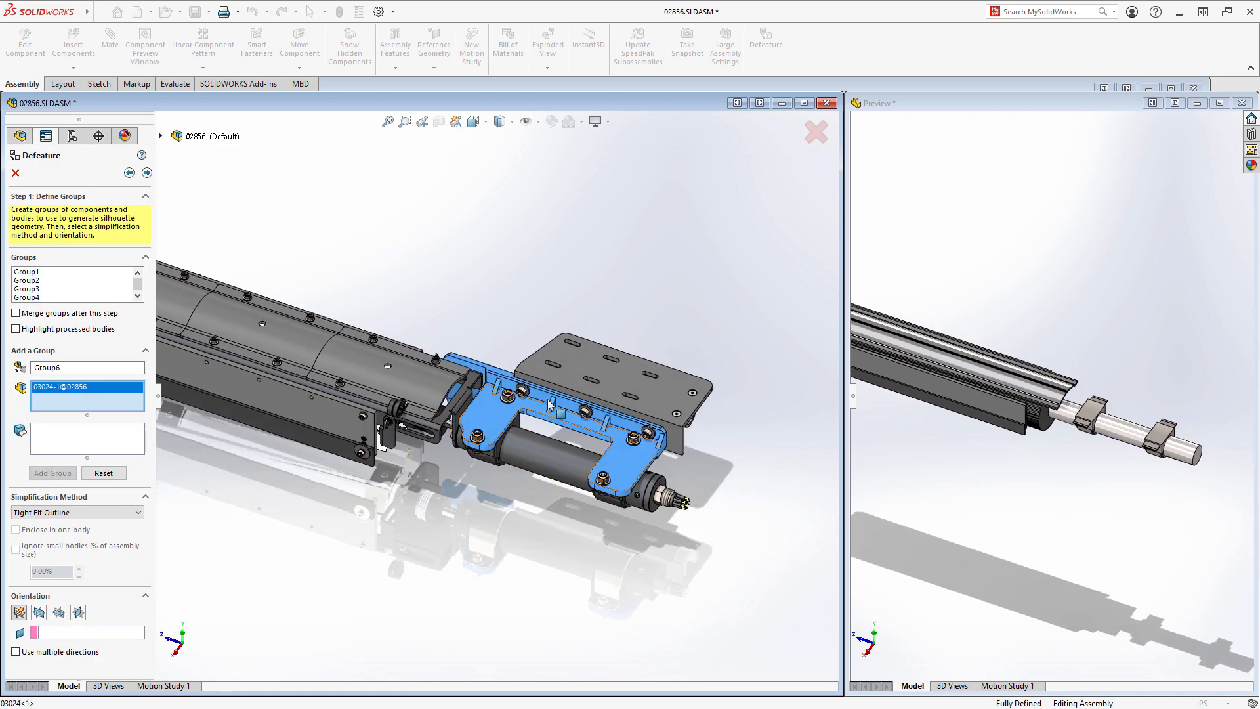
click(554, 409)
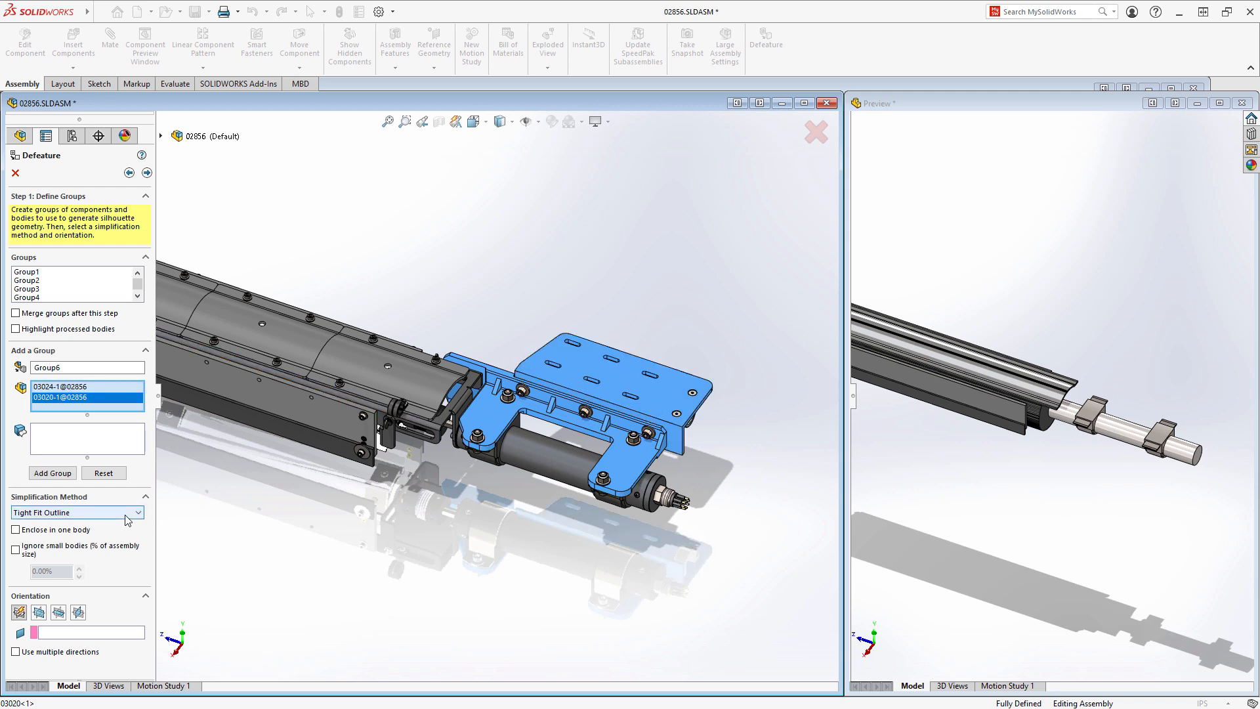
click(76, 512)
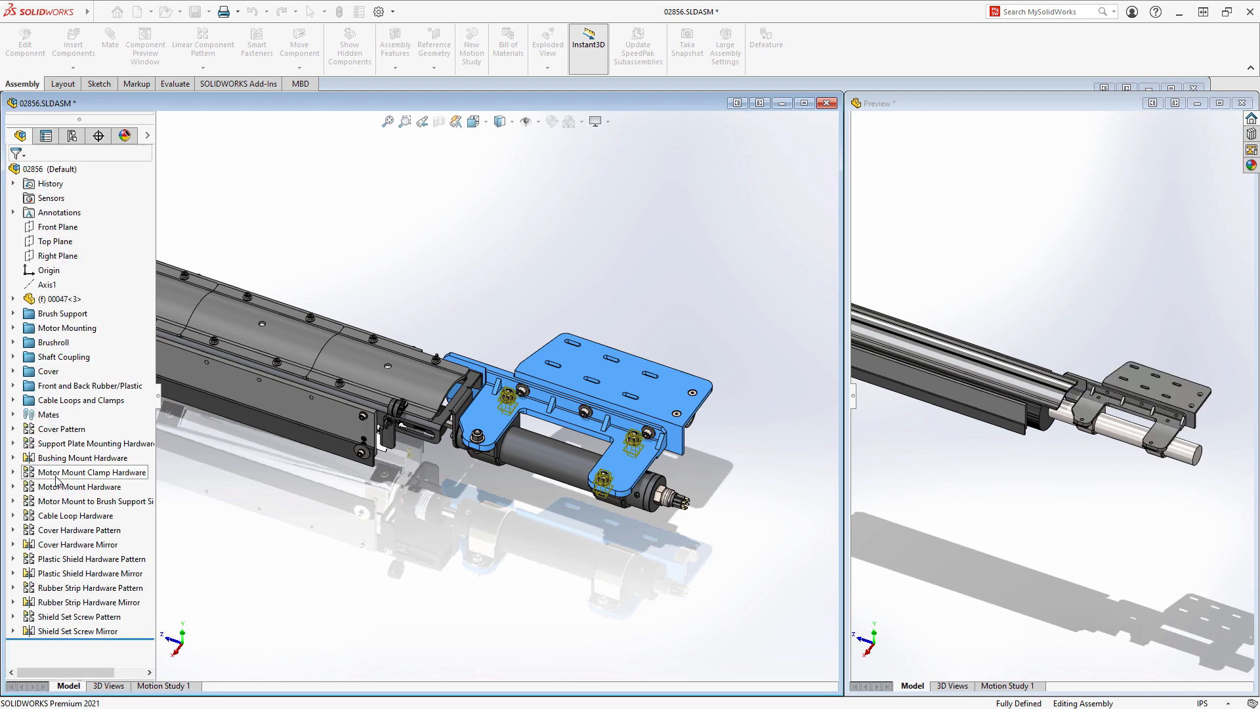
click(764, 41)
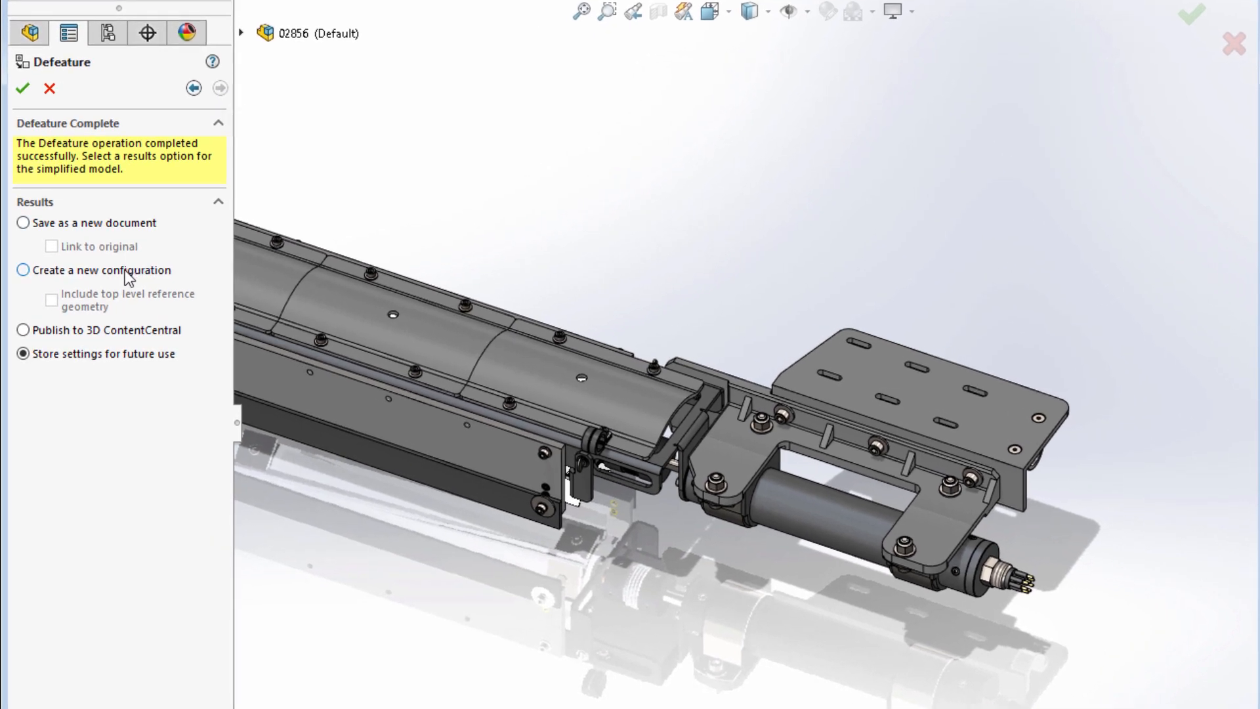
Store the silhouette result as a new Default_defeature configuration of 02856.
click(23, 269)
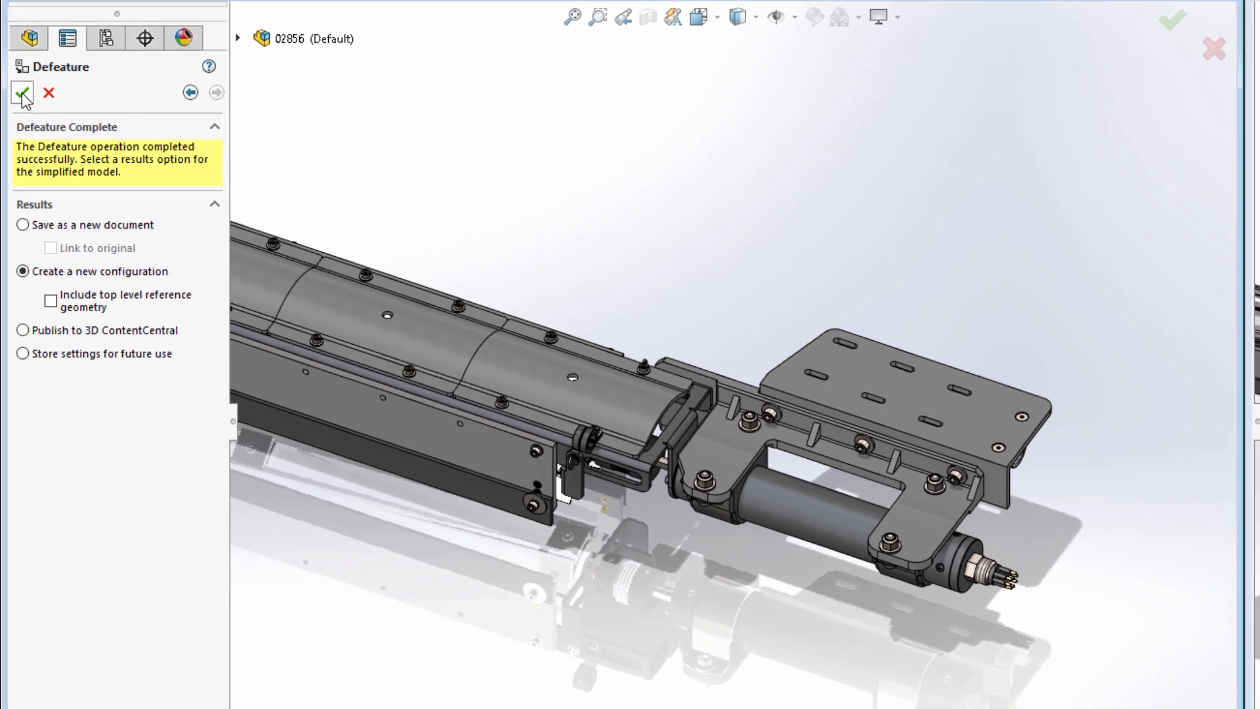
click(19, 94)
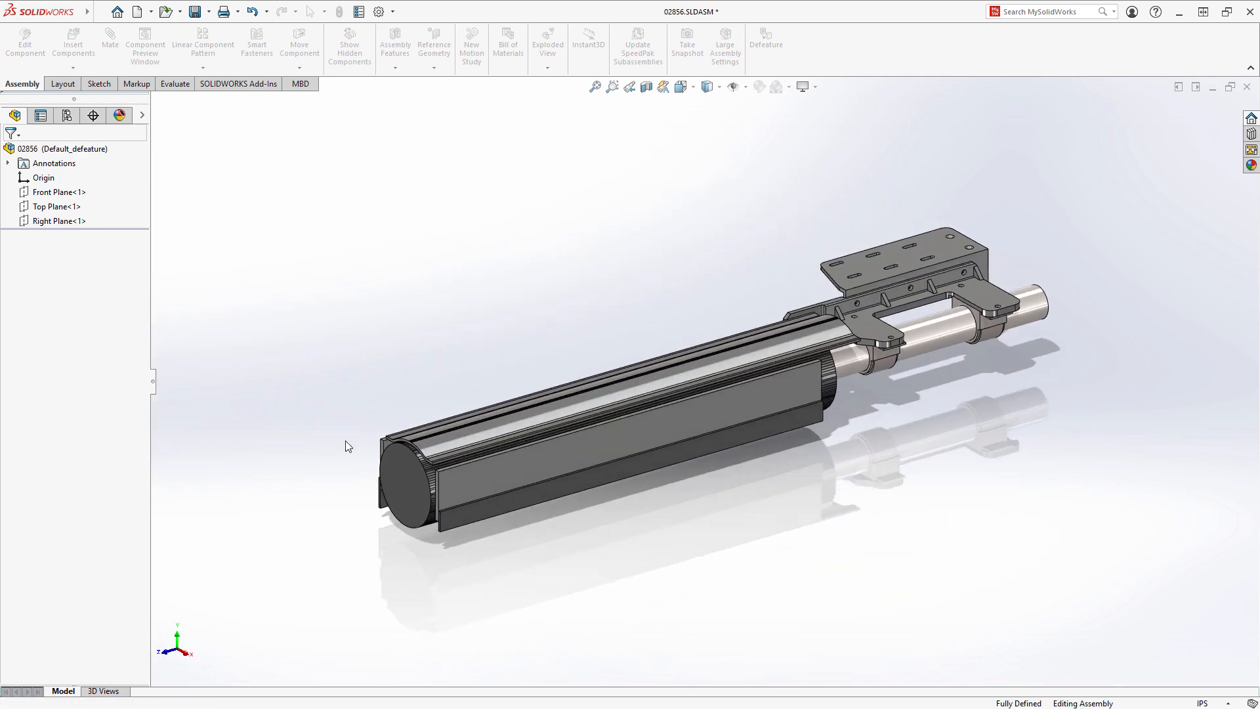
Return to the top-level 02800 assembly and bring up component options for 02856<2> under Auger Brush.
click(67, 115)
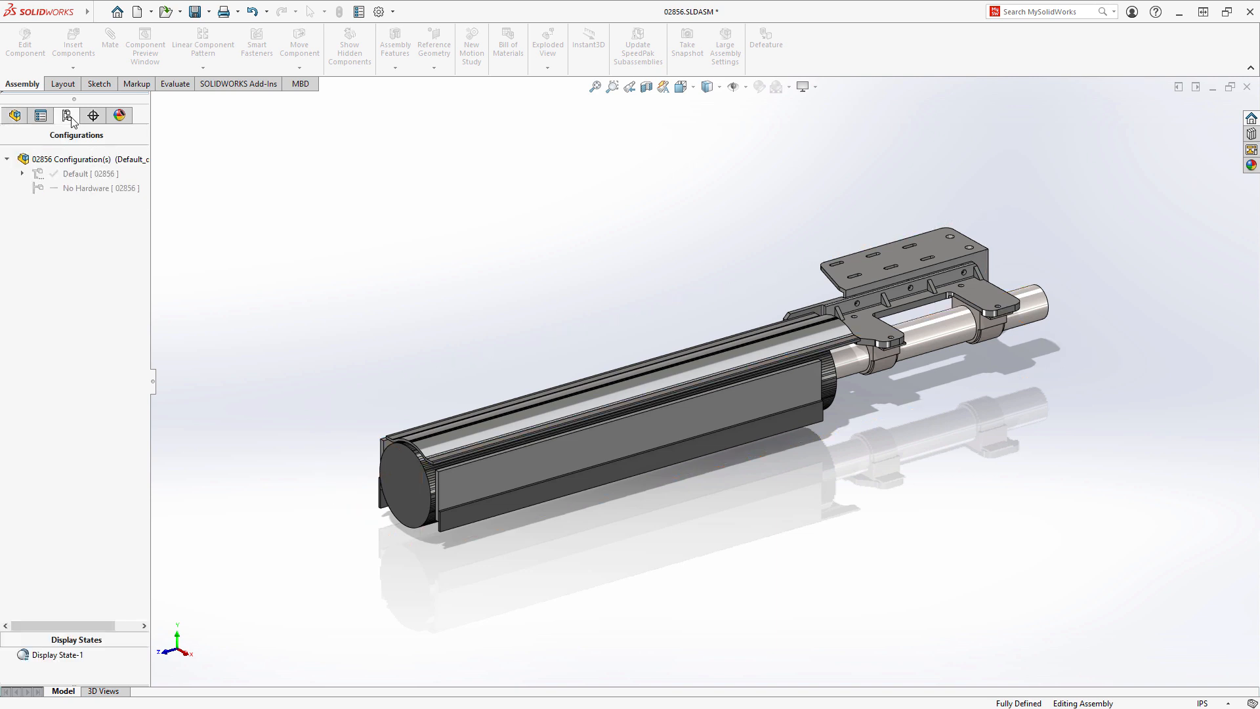
click(22, 174)
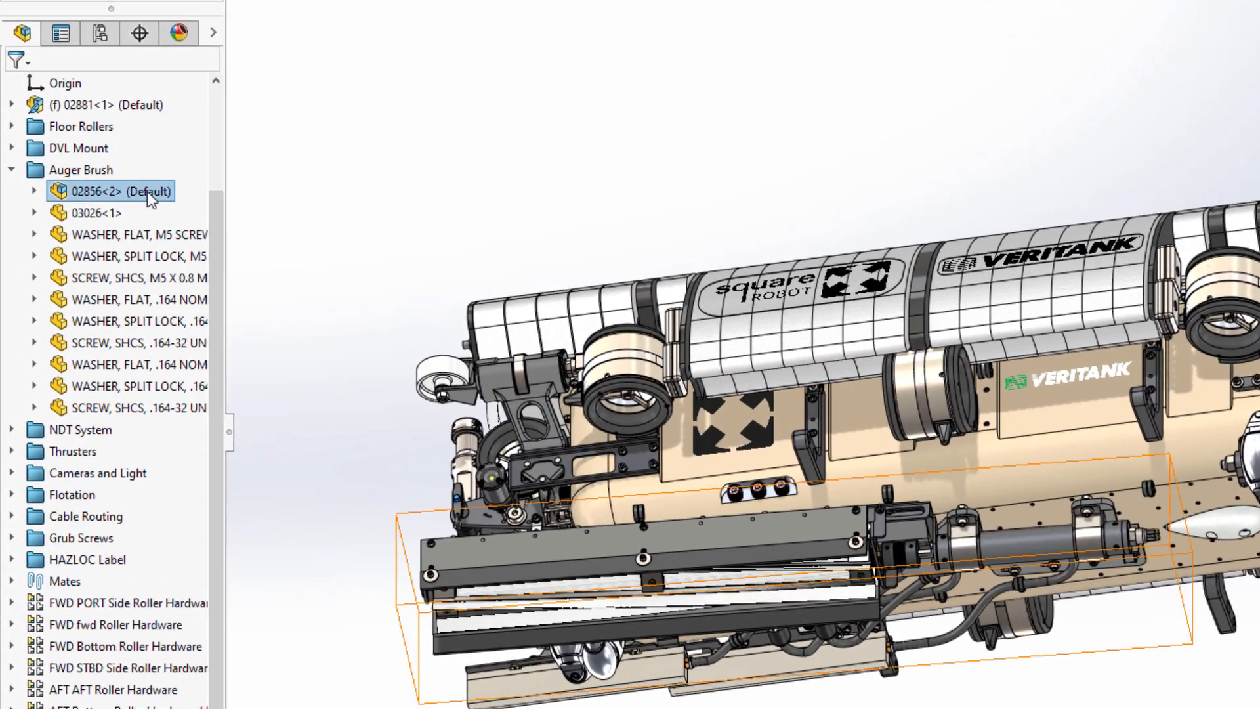
right_click(119, 192)
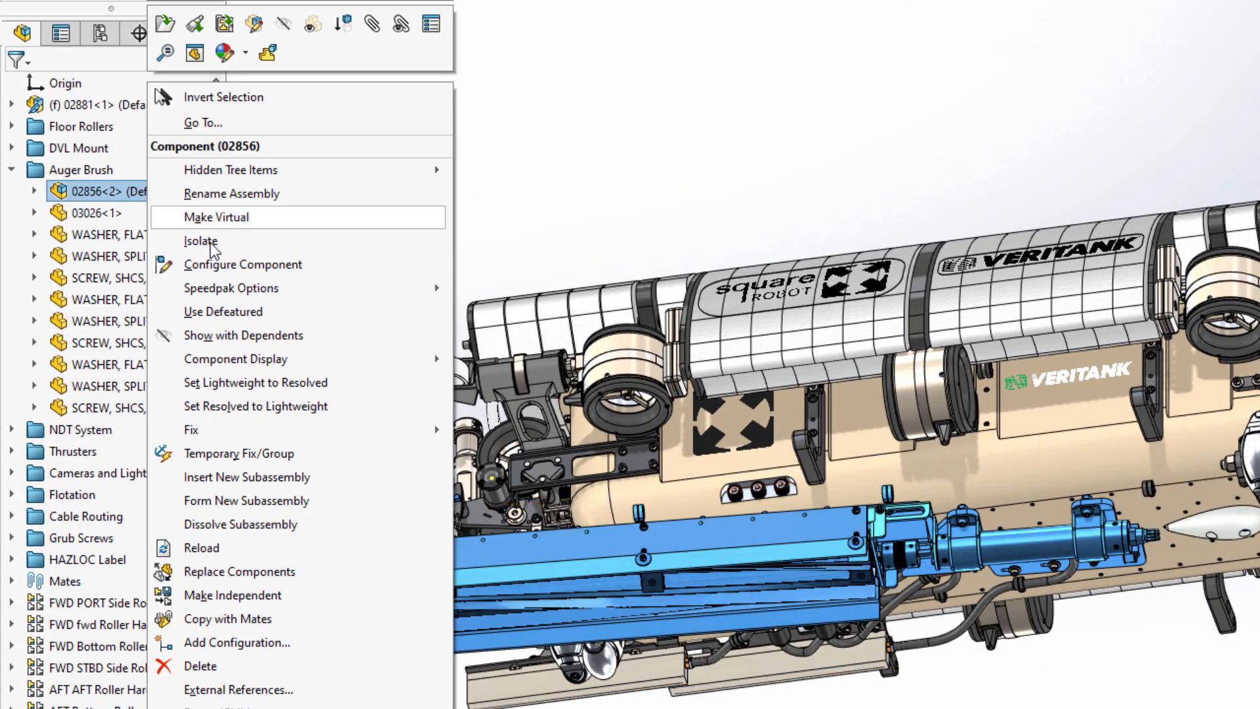